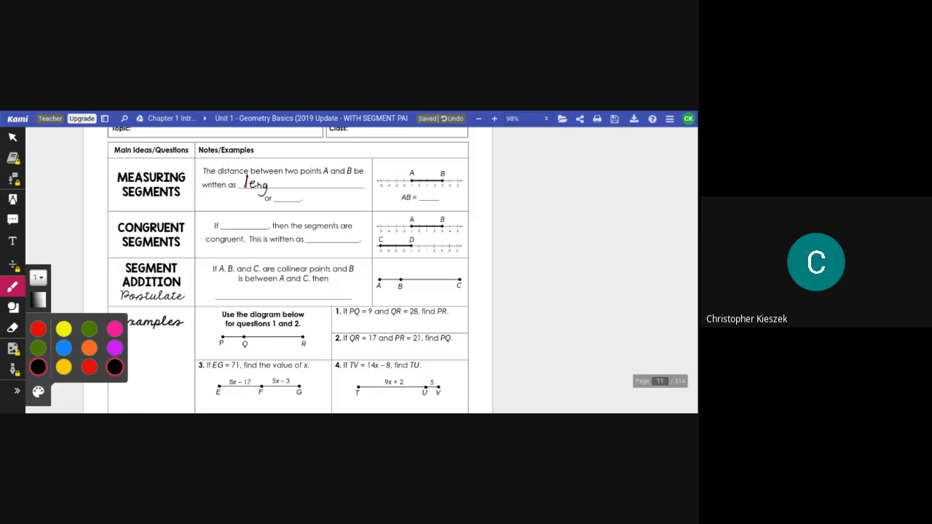
Handwrite 'length of AB' and 'AB' in the blanks and record AB = 4 on the number line.
drag(269, 182, 282, 182)
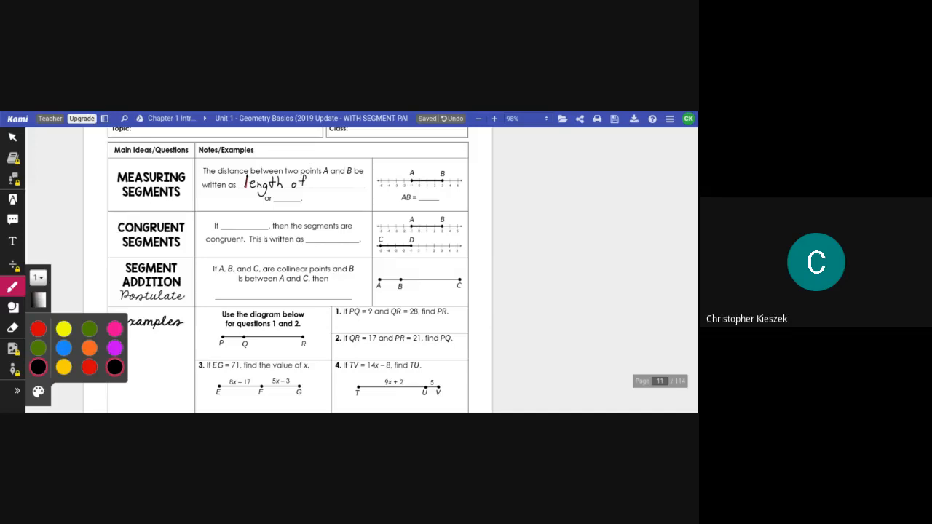
text(Al)
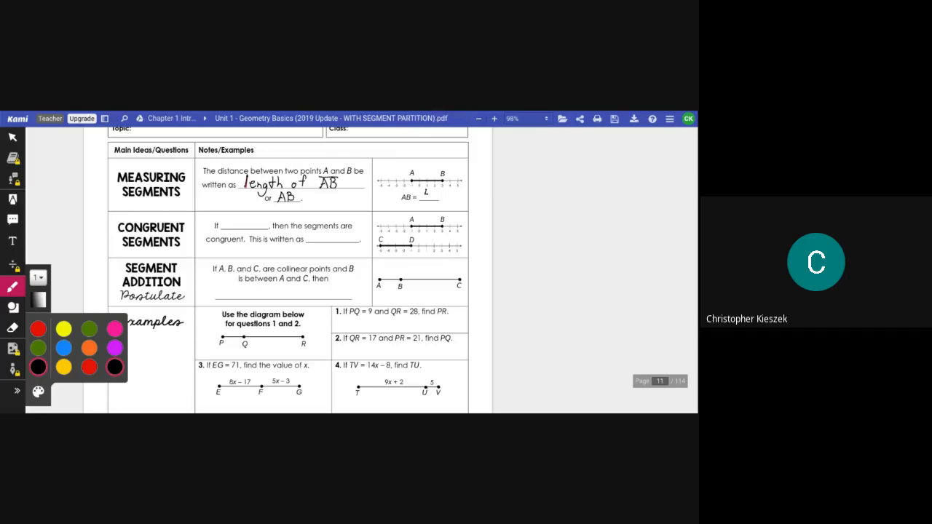
text(4)
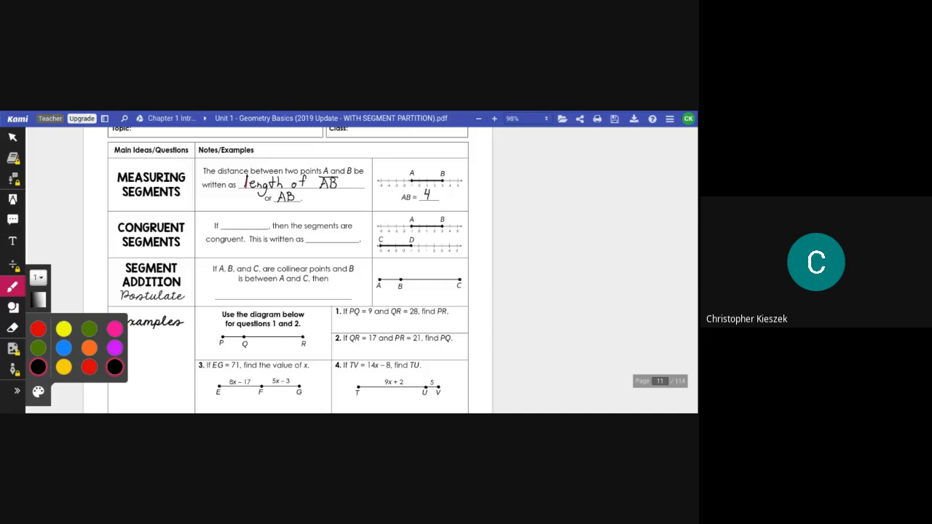
drag(407, 173, 436, 174)
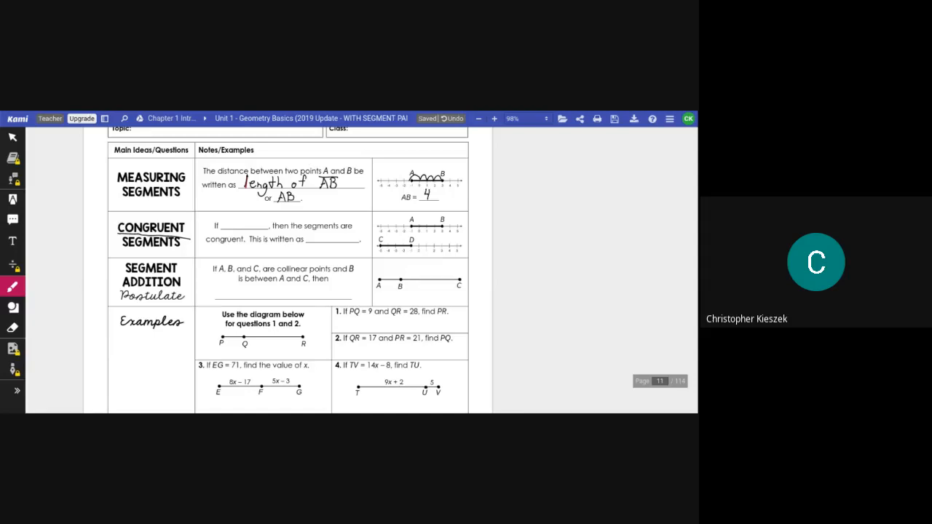
Write AB = CD in the congruent-segments blank and begin the notation with AB.
text(AB=)
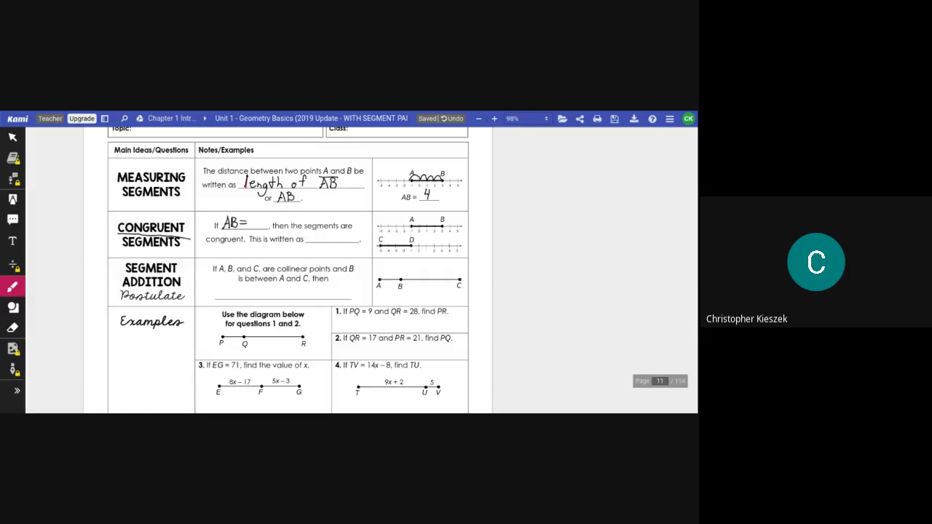
text(C)
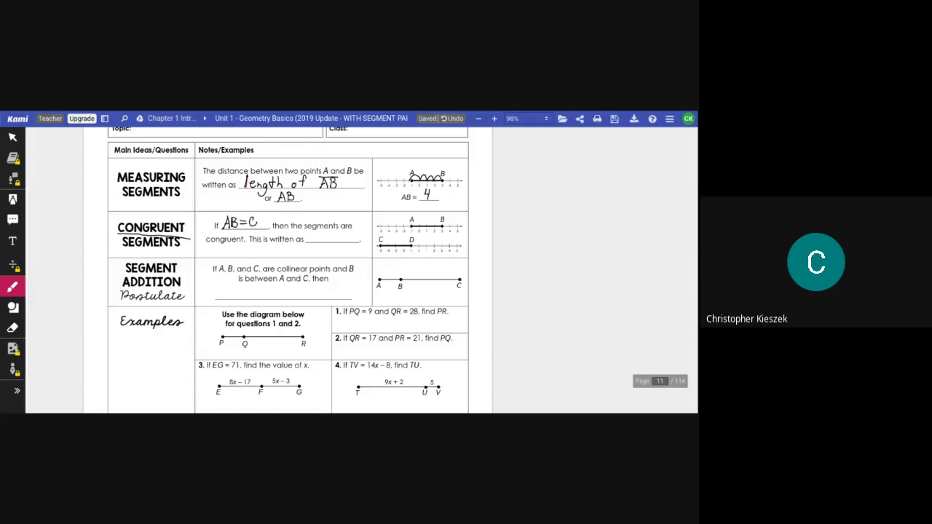
text(D)
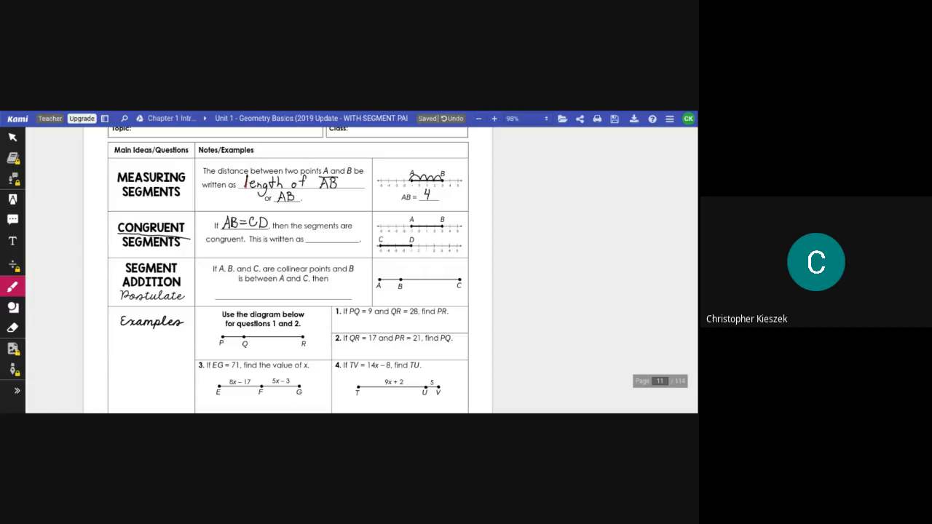
text(AB≅CD)
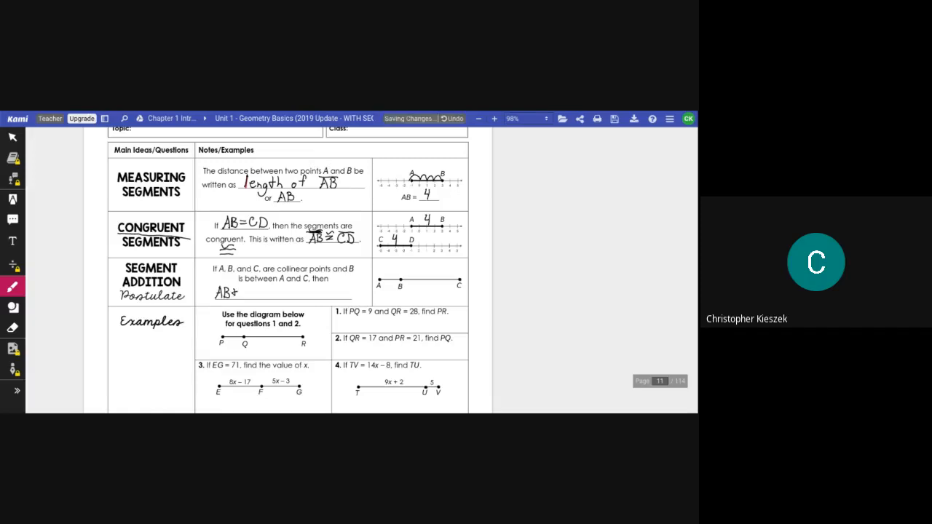
Write AB + BC = AC and label the diagram lengths 3, 6 and 9 with a bracket over AC.
text(R)
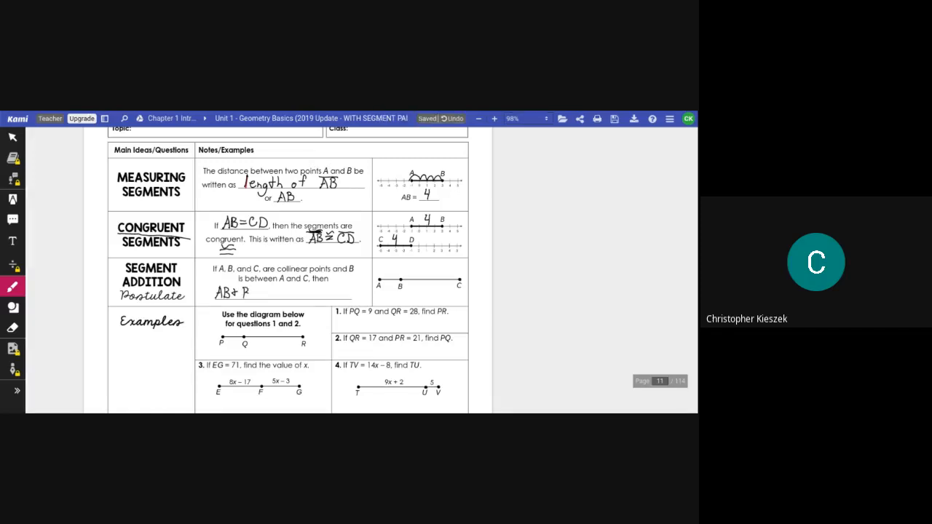
text(BC =)
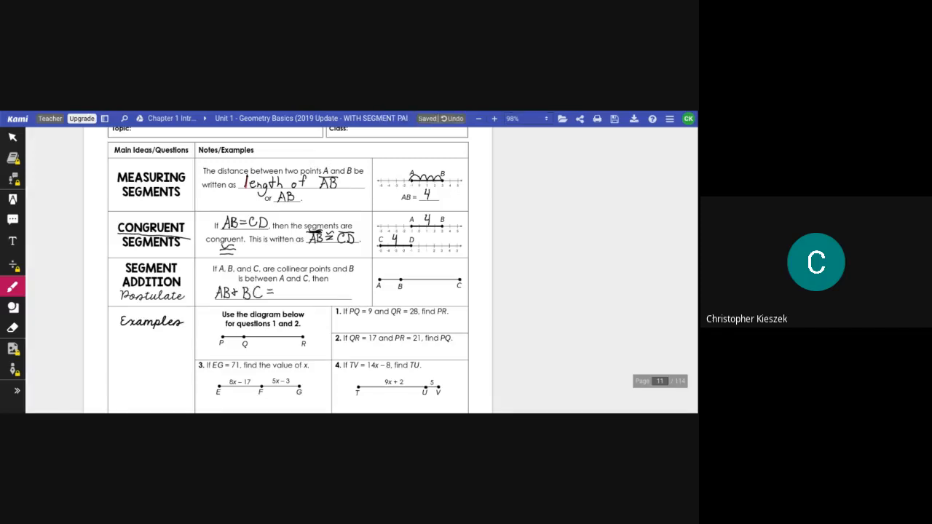
text(AC)
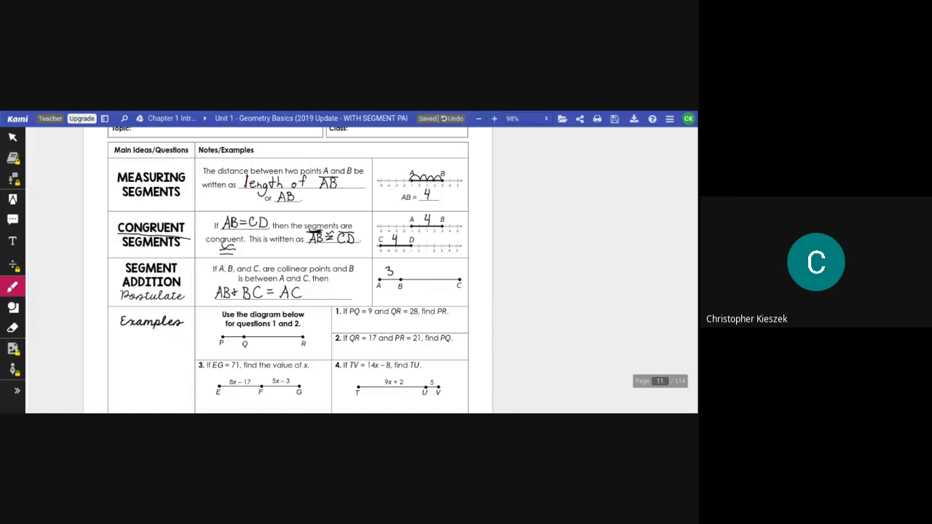
text(6)
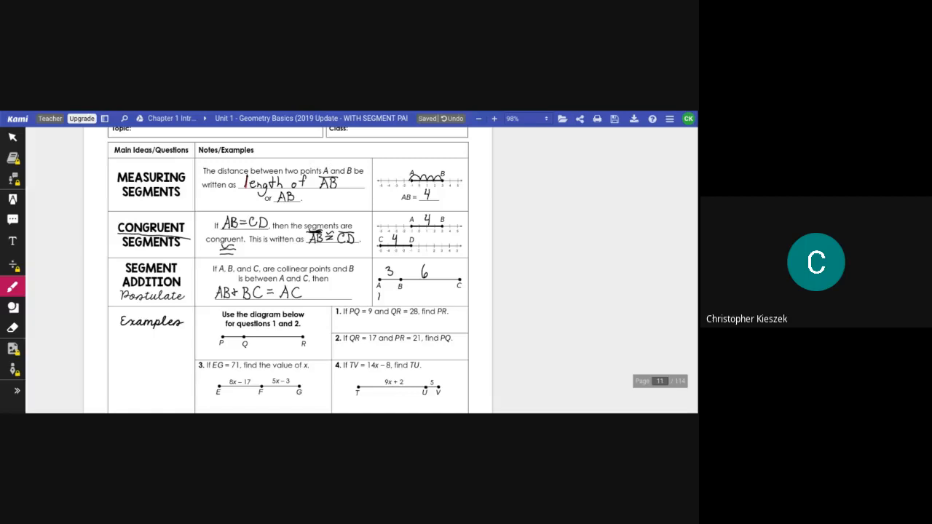
drag(378, 299, 459, 298)
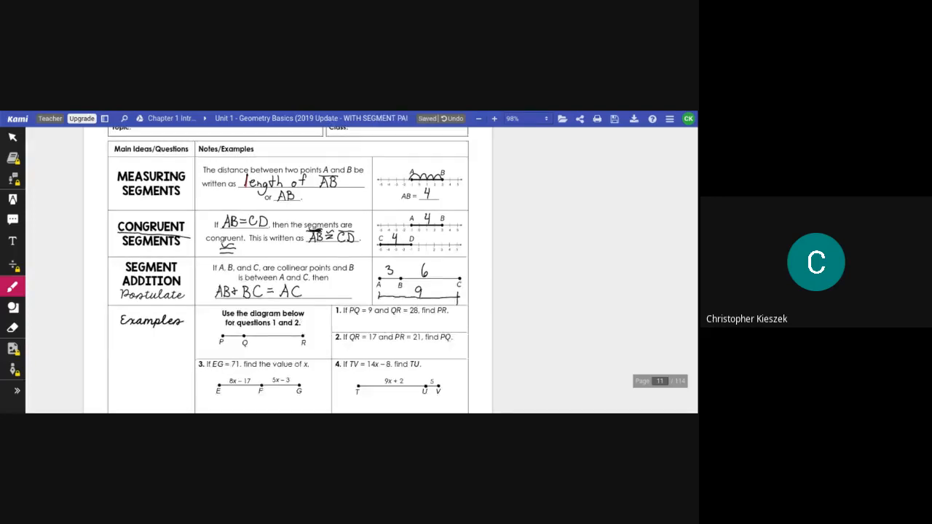
Label example 1's diagram with PQ = 9 and QR = 28.
scroll(down, 3)
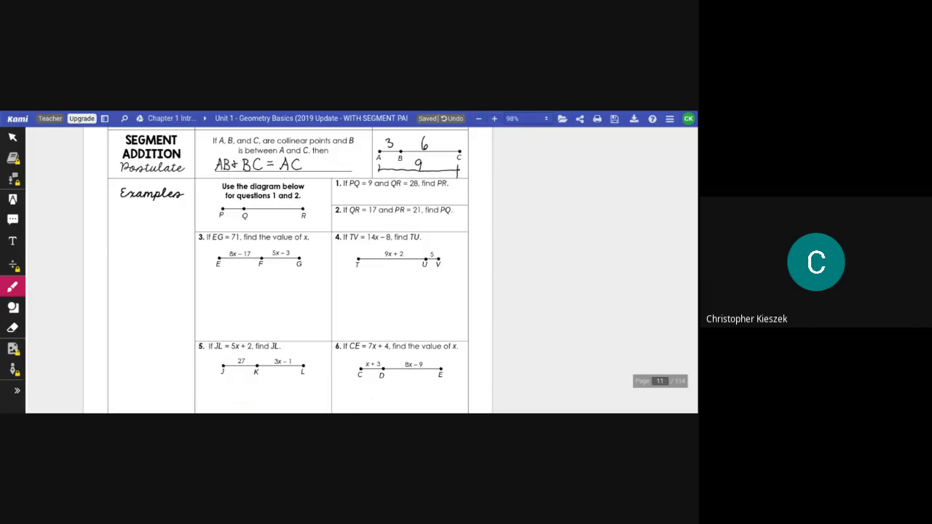
text(9)
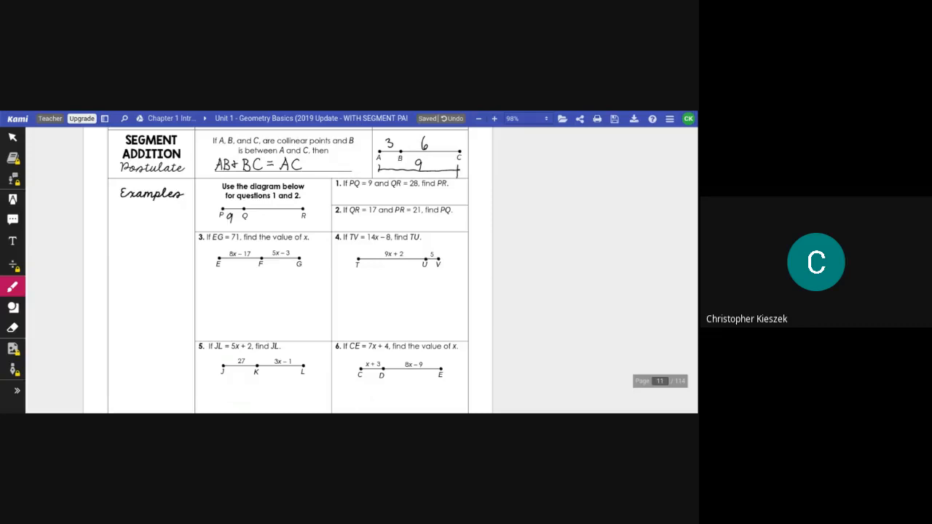
text(9)
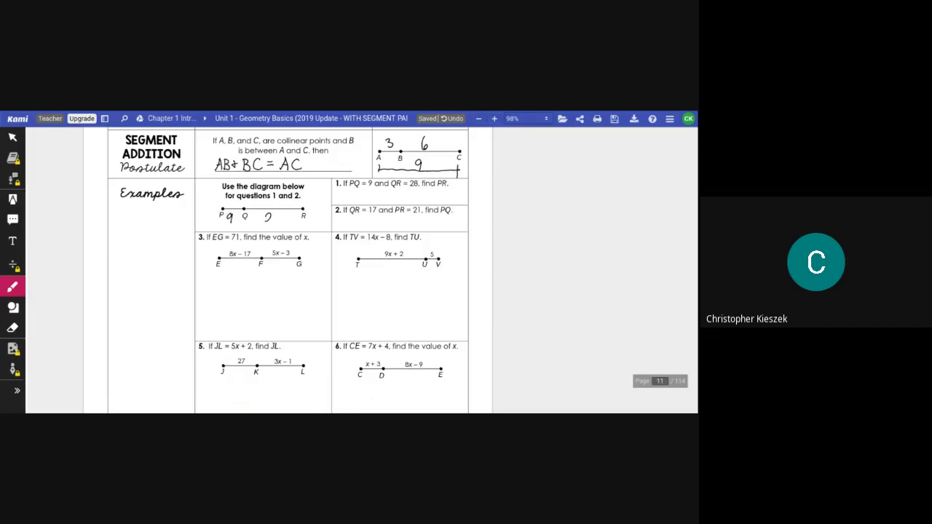
text(28)
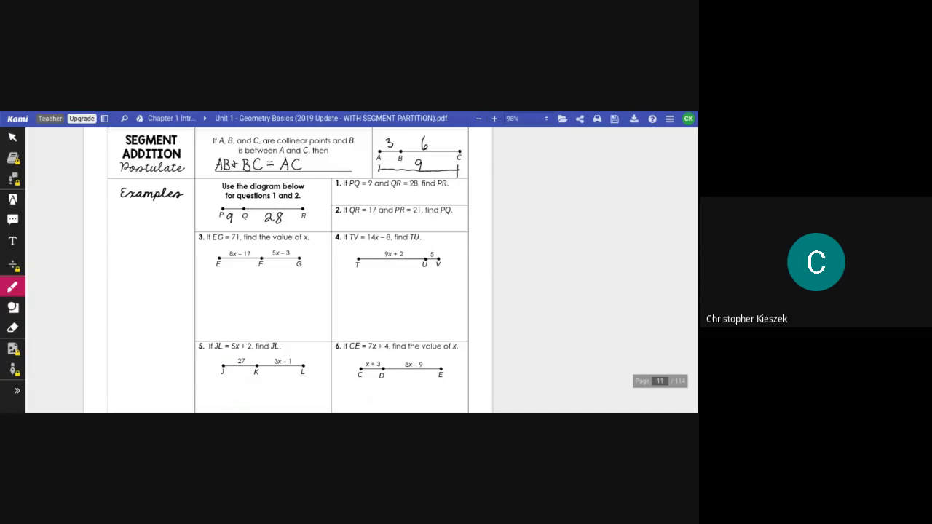
Write PQ + QR = PR so that 9 + 28 = 37.
text(PQ+O)
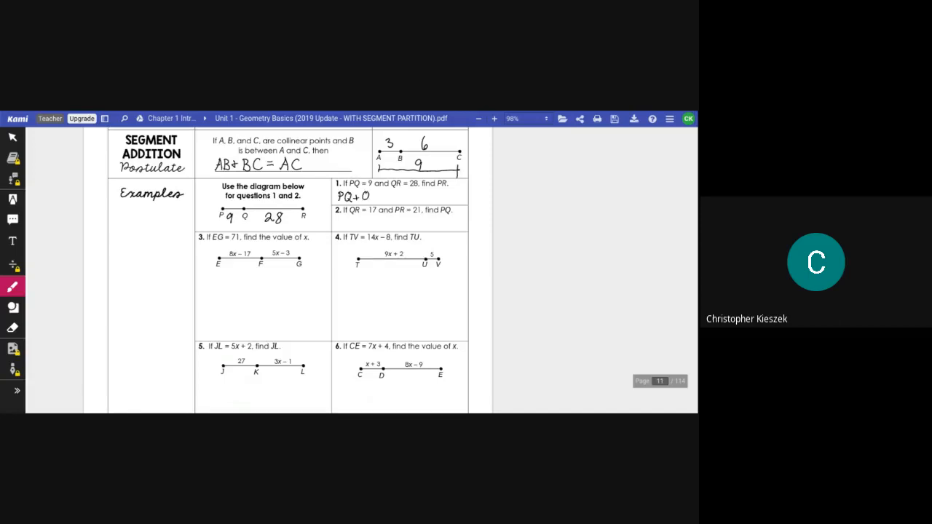
text(QR = PP)
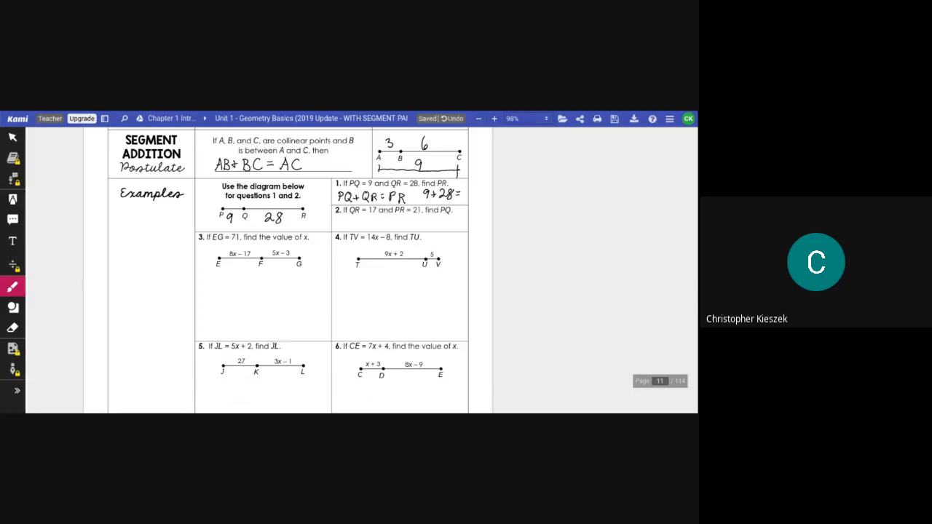
text(37)
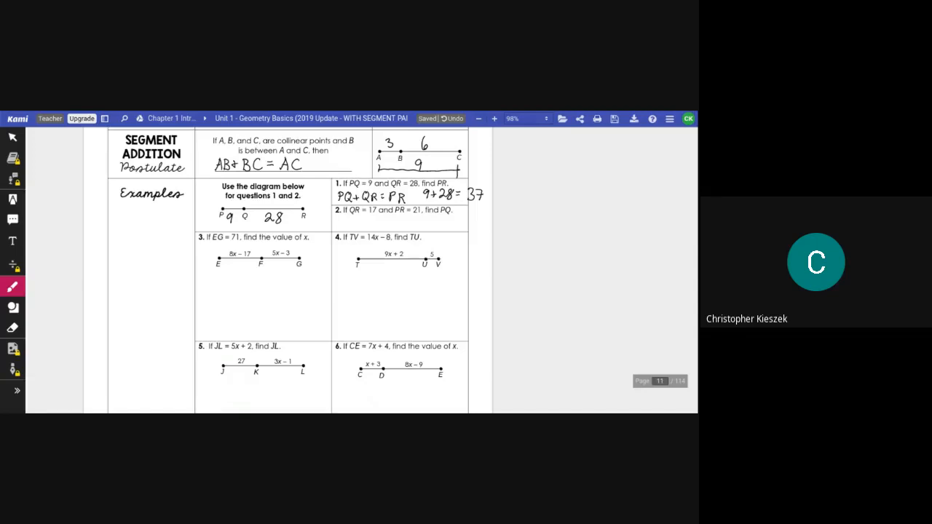
mouse_move(11, 328)
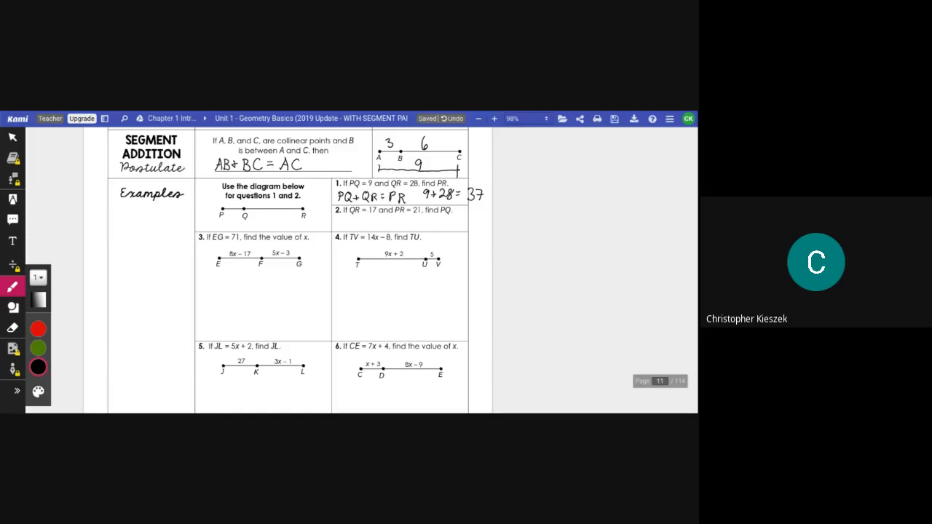
Set up example 2 as x + 17 = 21 with the whole segment PR marked as 21.
text(17)
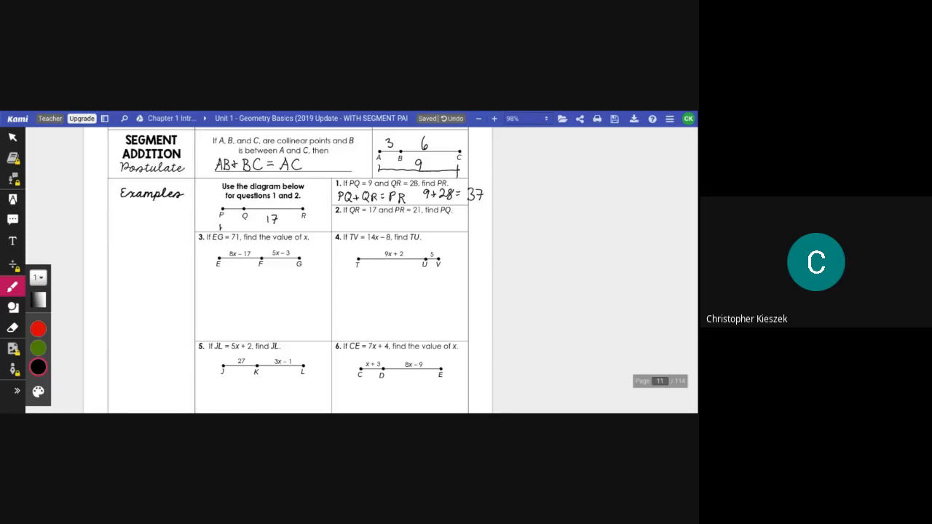
drag(221, 226, 302, 225)
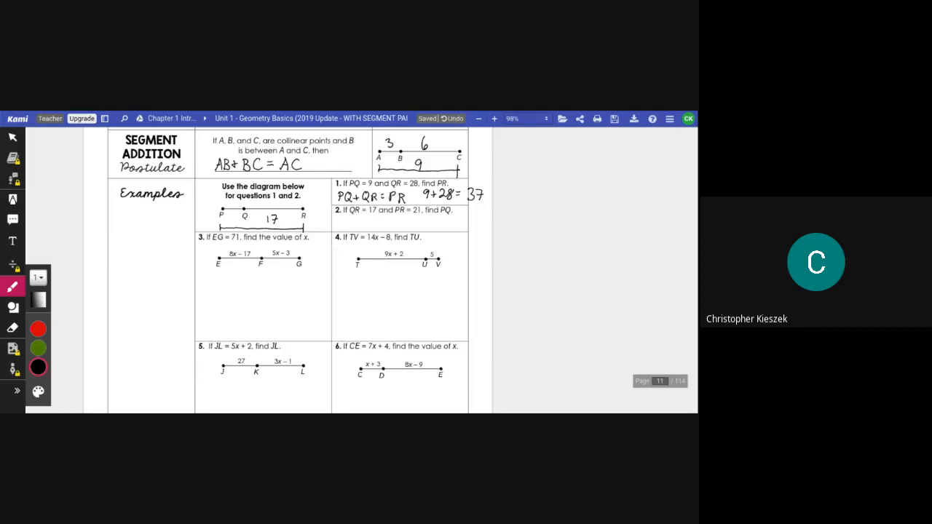
text(21)
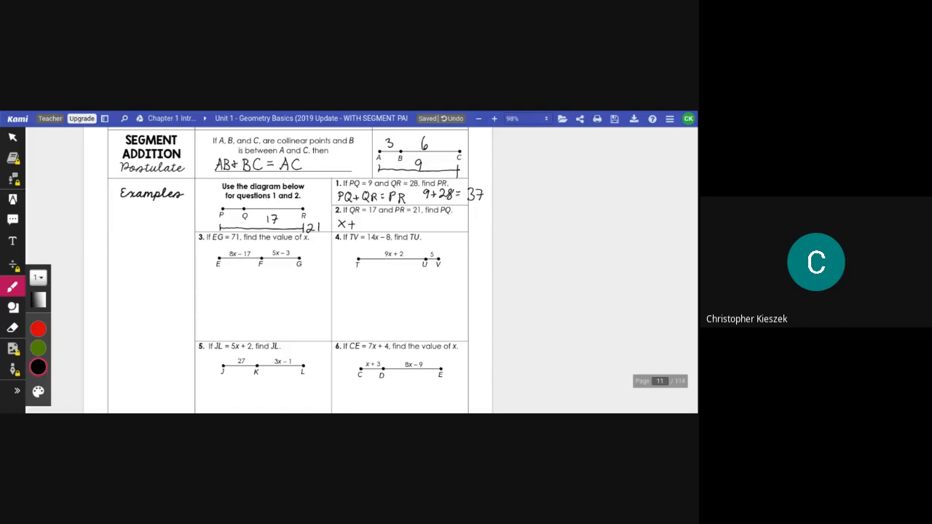
text(17=)
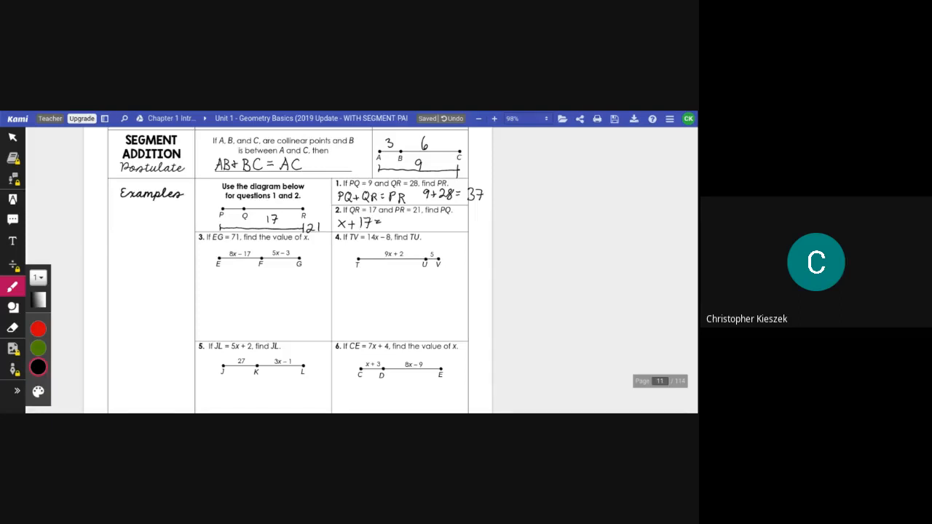
text(21 PQ=4)
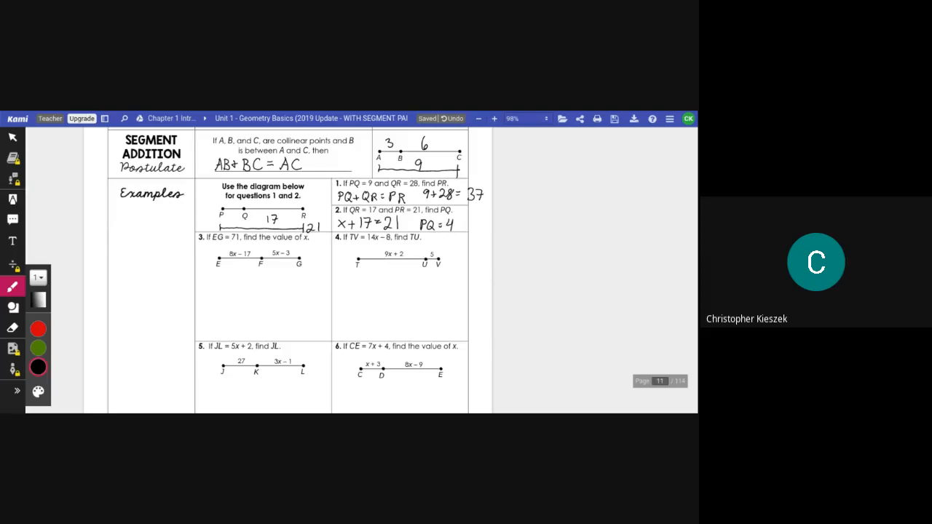
Box the answers PQ = 4 and 37.
drag(415, 215, 459, 232)
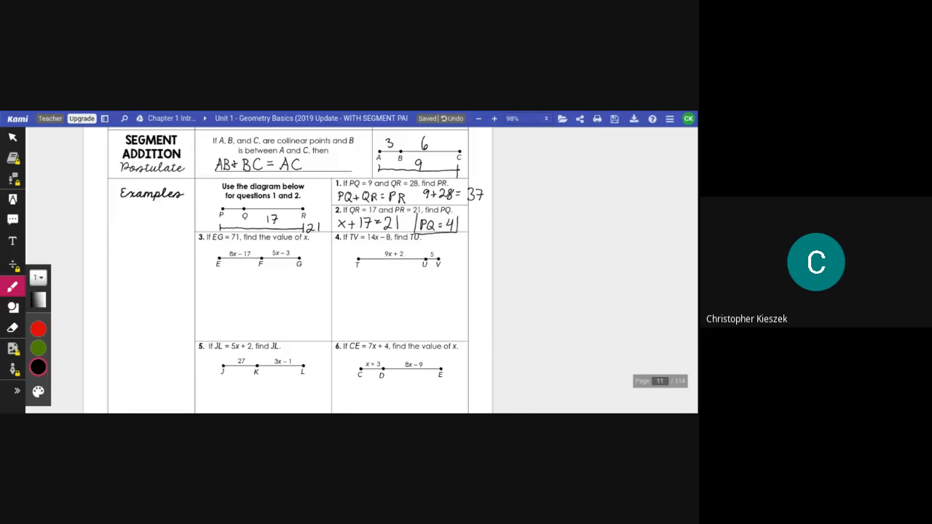
drag(422, 219, 469, 189)
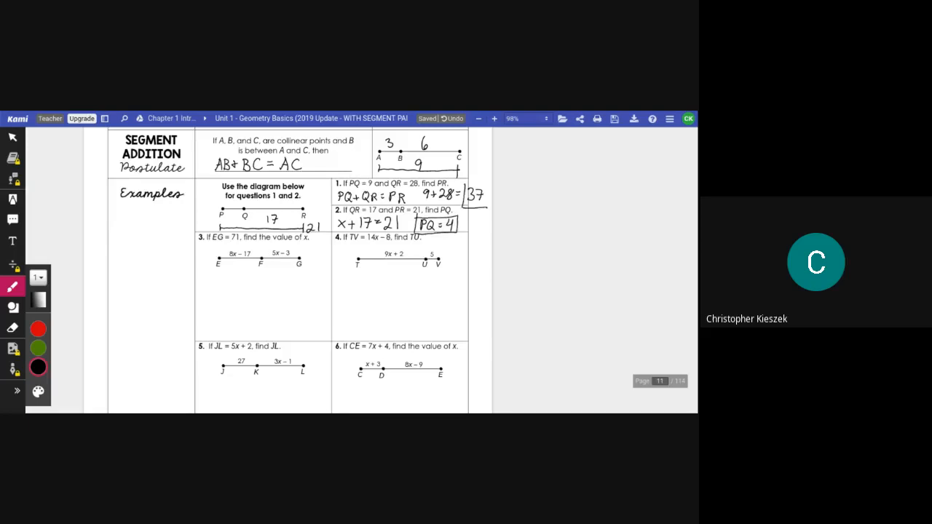
drag(465, 186, 486, 205)
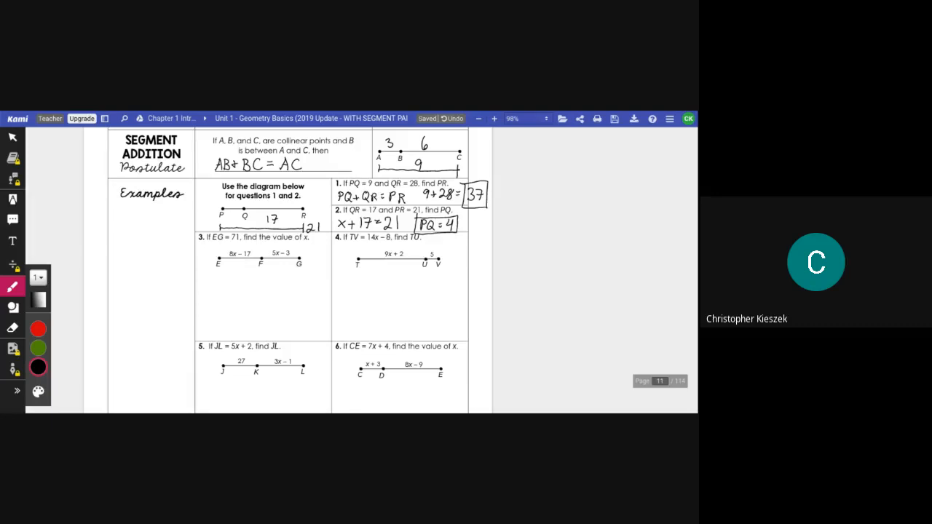
scroll(down, 3)
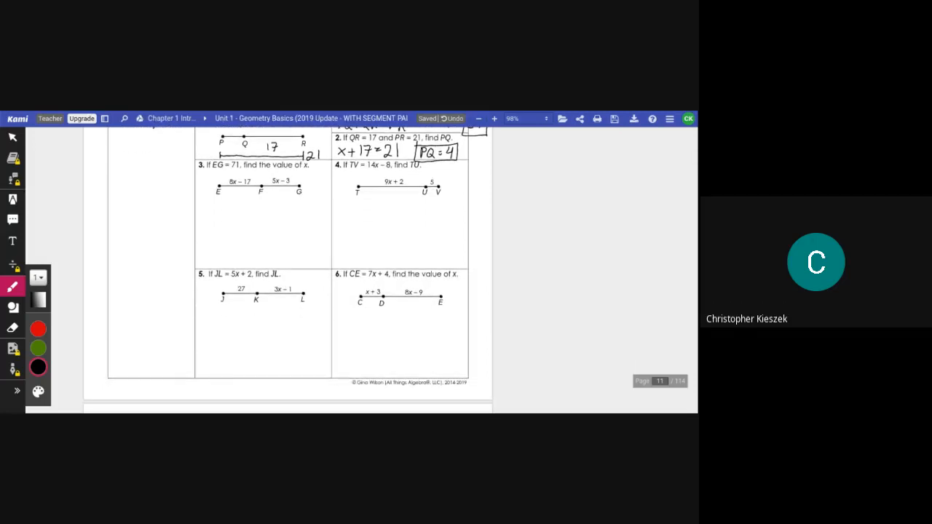
Scroll to bring examples 3 through 6 into view.
scroll(up, 3)
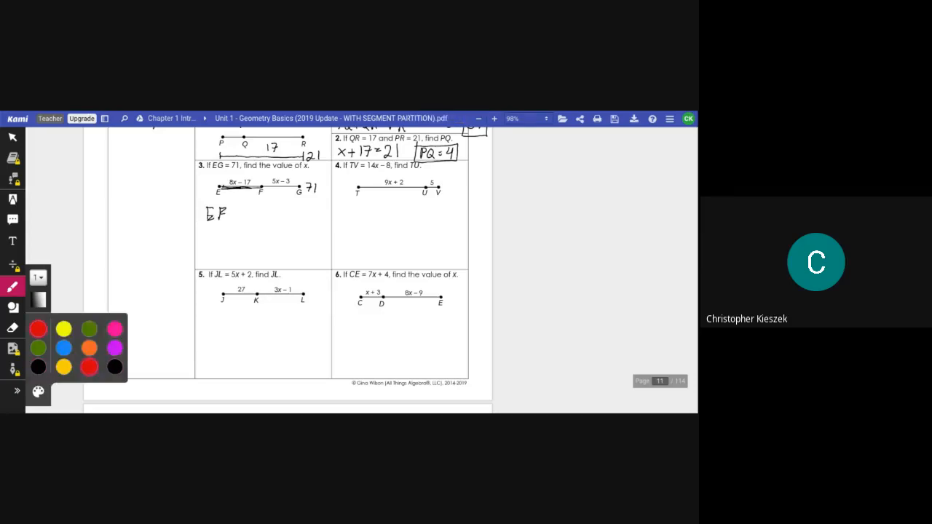
Write EF + FG = EG in colour and substitute 8x−17 + 5x−3 = 71, combining to 13x − 20.
drag(264, 189, 297, 189)
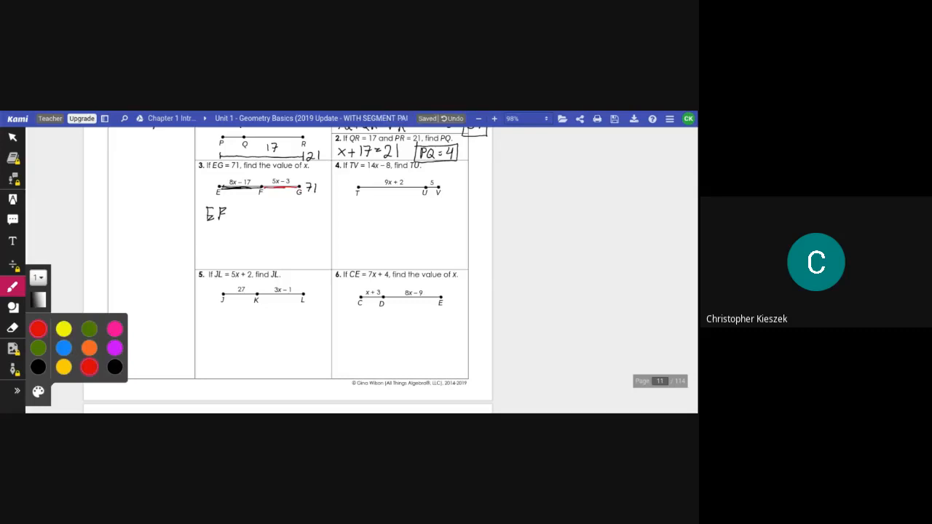
drag(230, 213, 244, 212)
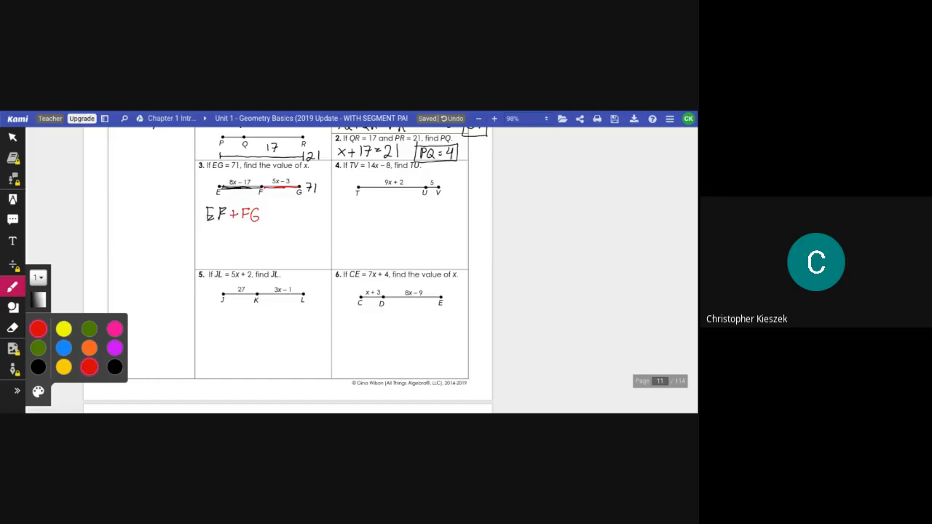
text(= EG)
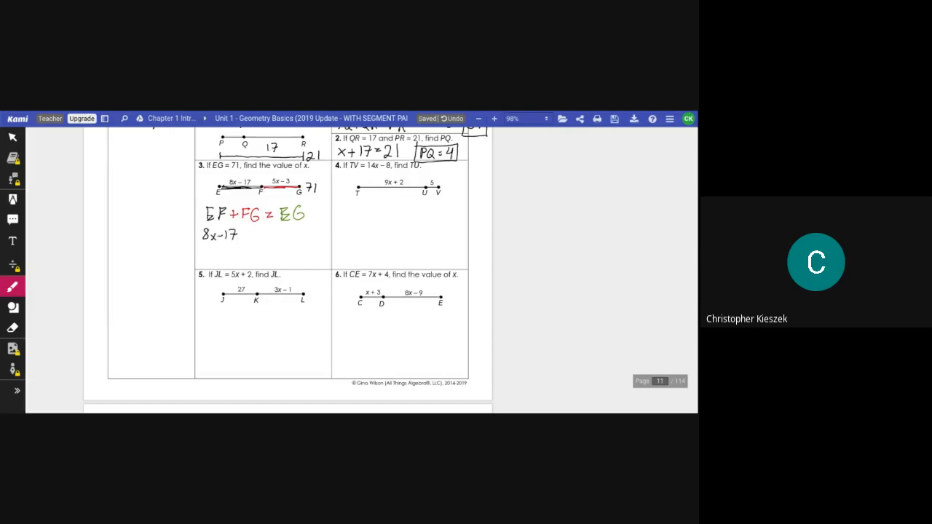
text(+)
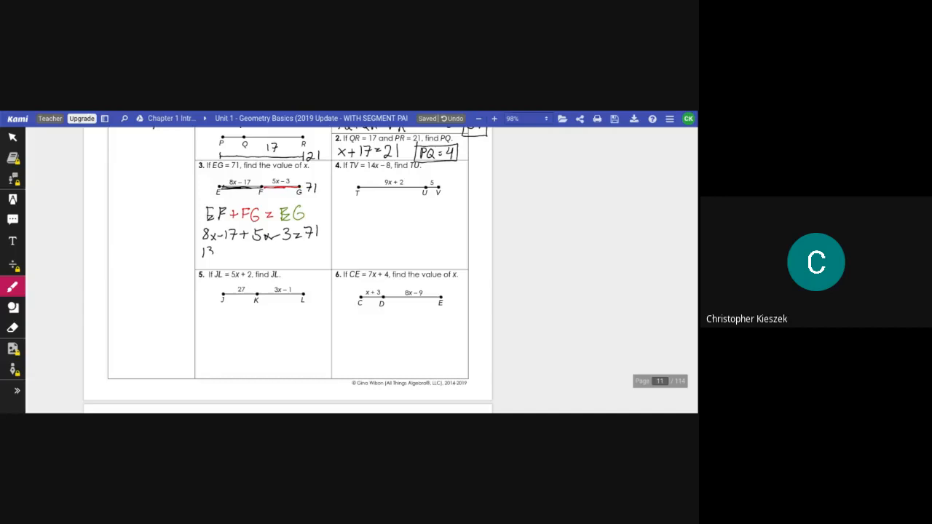
text(x)
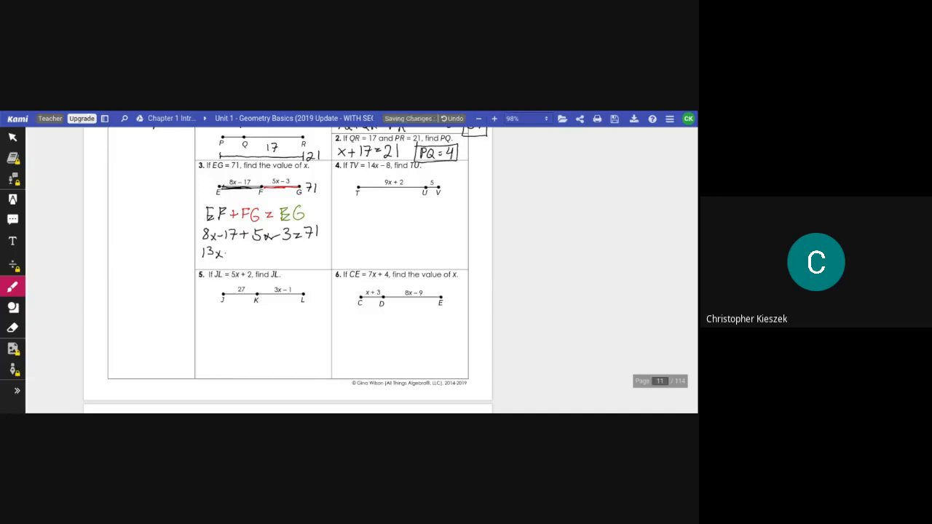
text(-20=71)
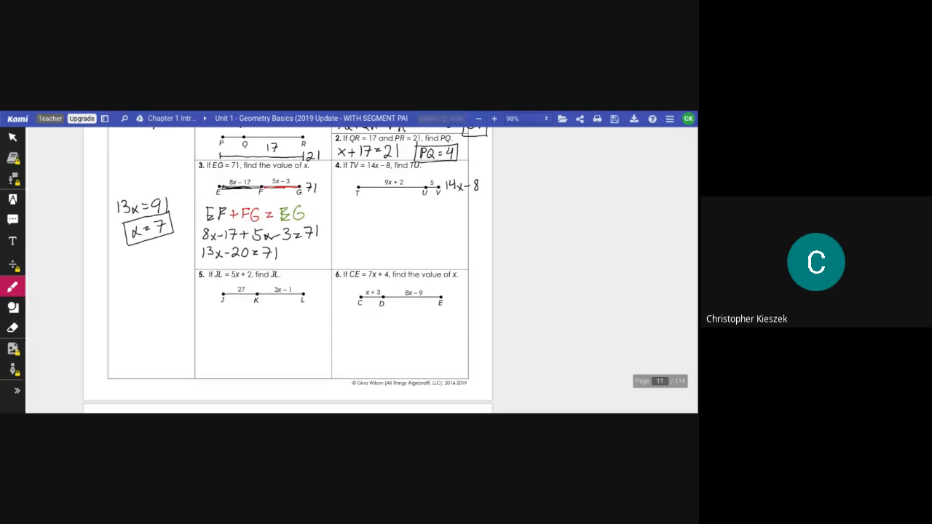
Open the pen colour palette after labelling TV as 14x − 8.
click(11, 286)
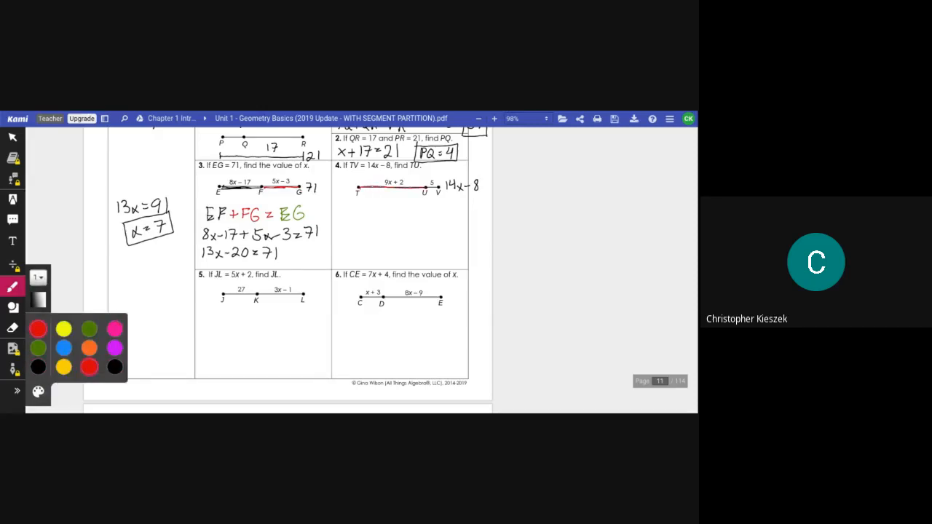
Mark TU in red and write TU + UV = TV for example 4.
drag(345, 207, 351, 219)
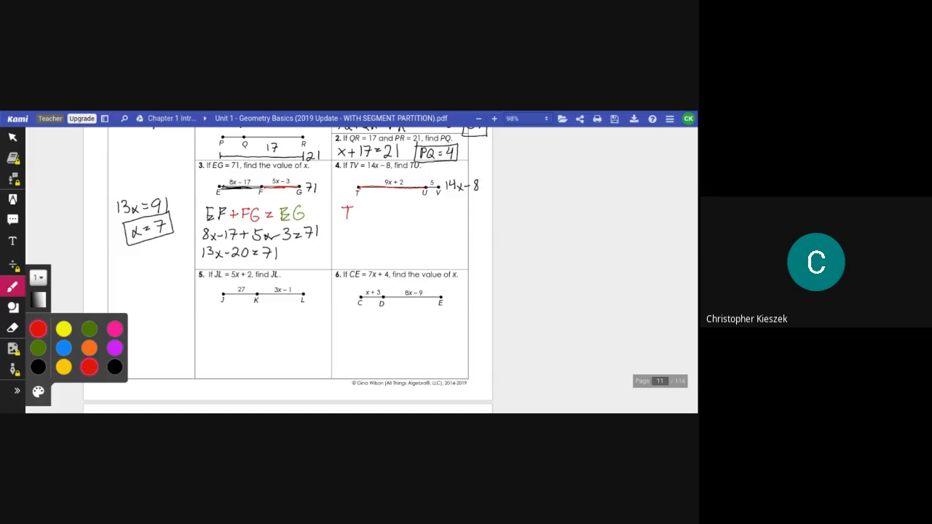
drag(356, 212, 366, 216)
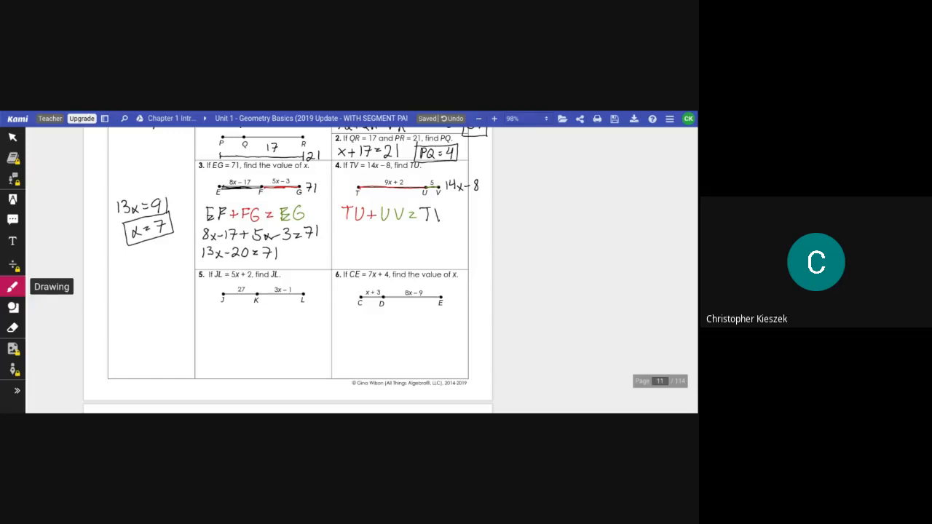
drag(437, 218, 445, 209)
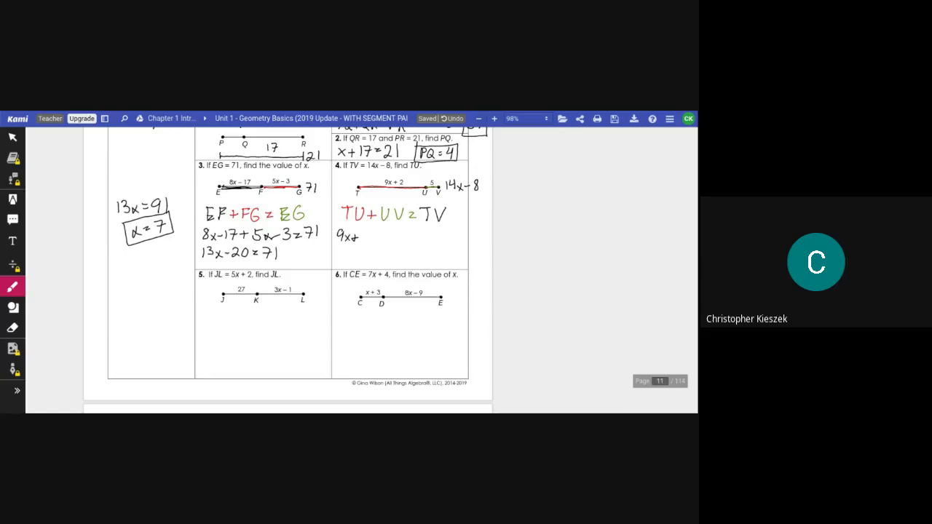
Substitute 9x + 2 + 5 = 14x − 8, solve to x = 3, and start TV with (3).
text(2)
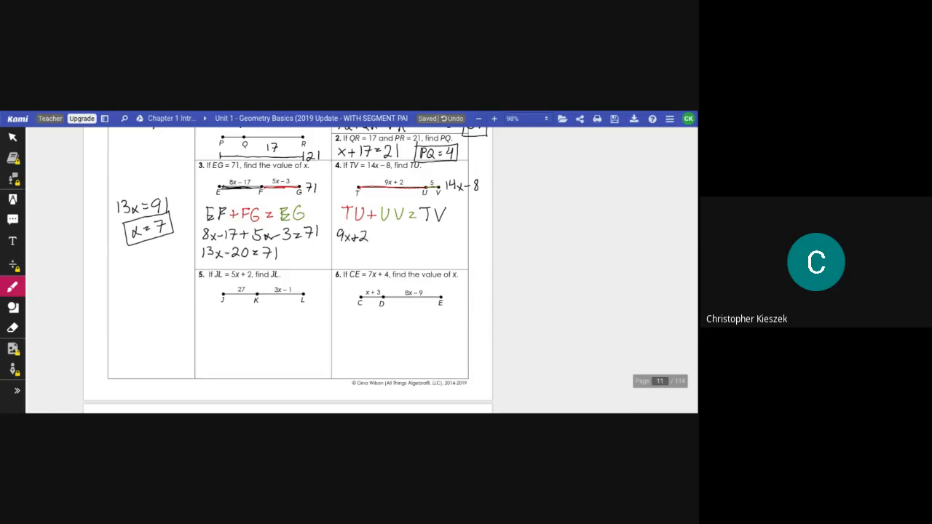
text(+)
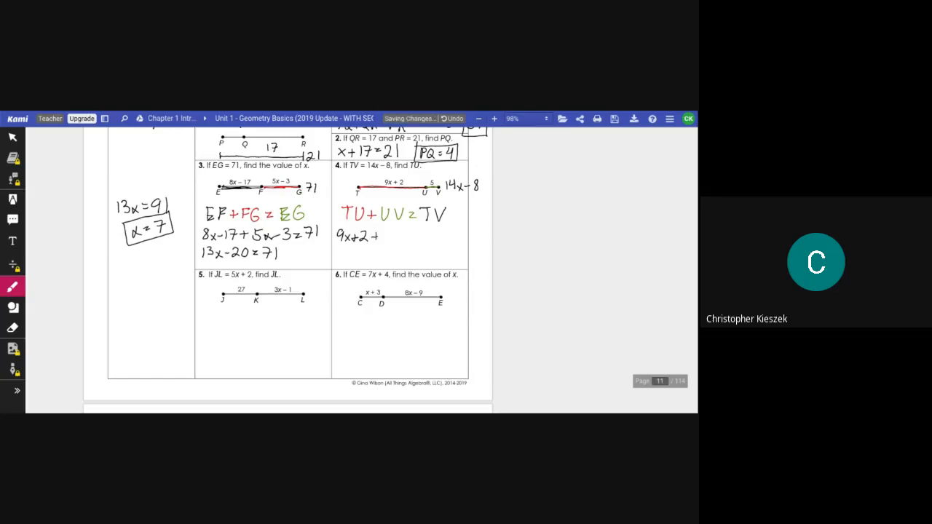
text(5 =)
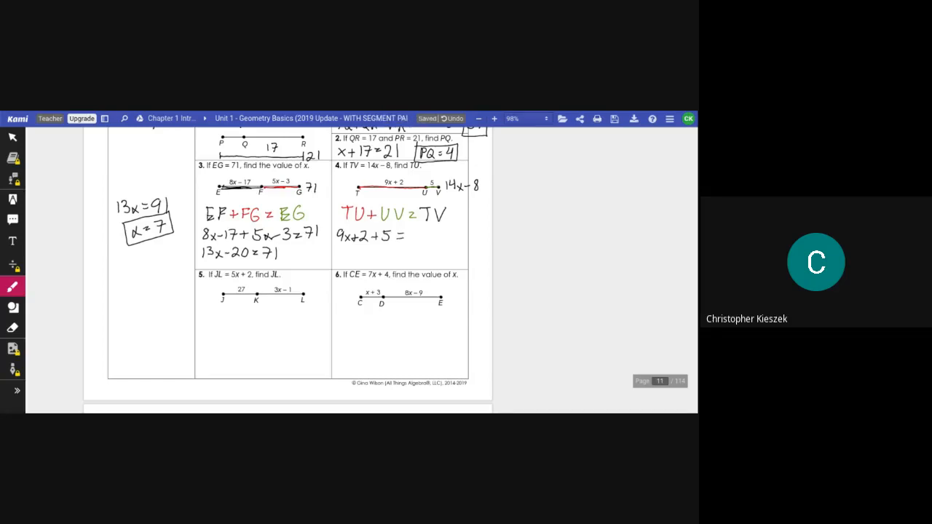
text(14x-)
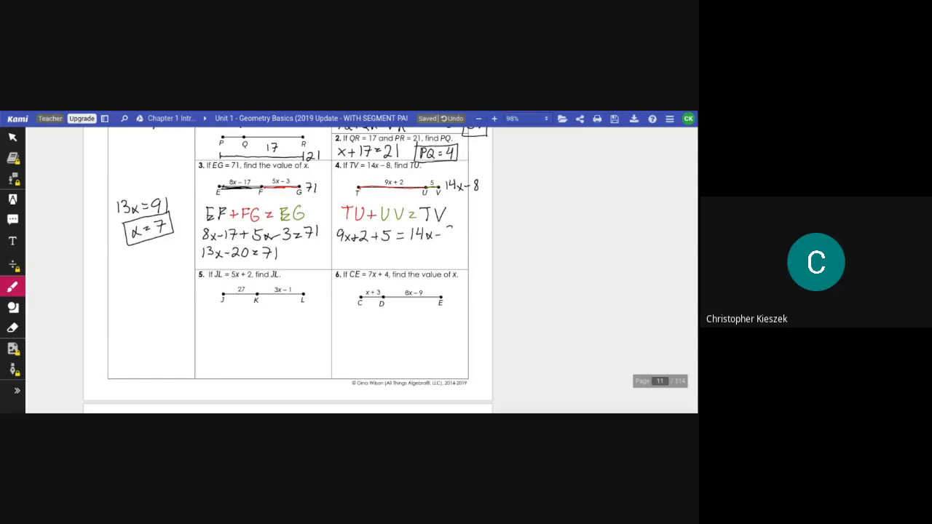
text(8)
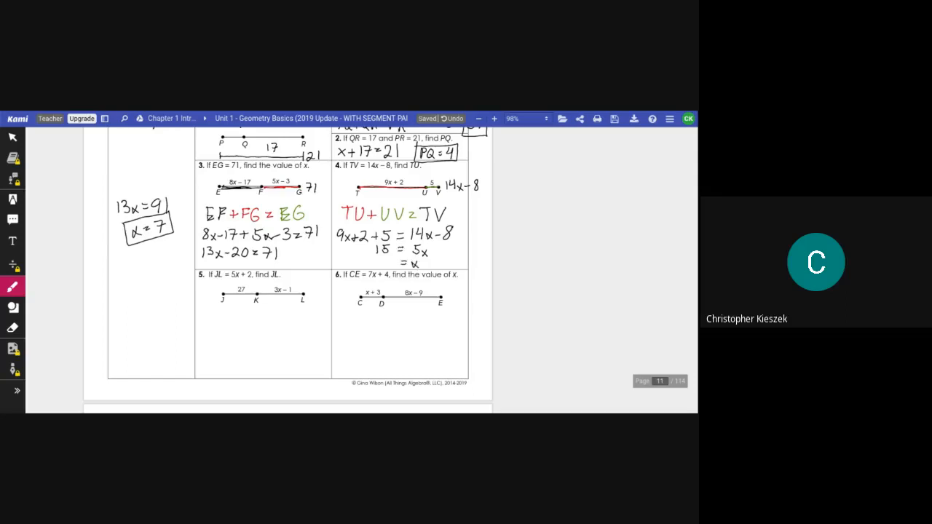
text(3)
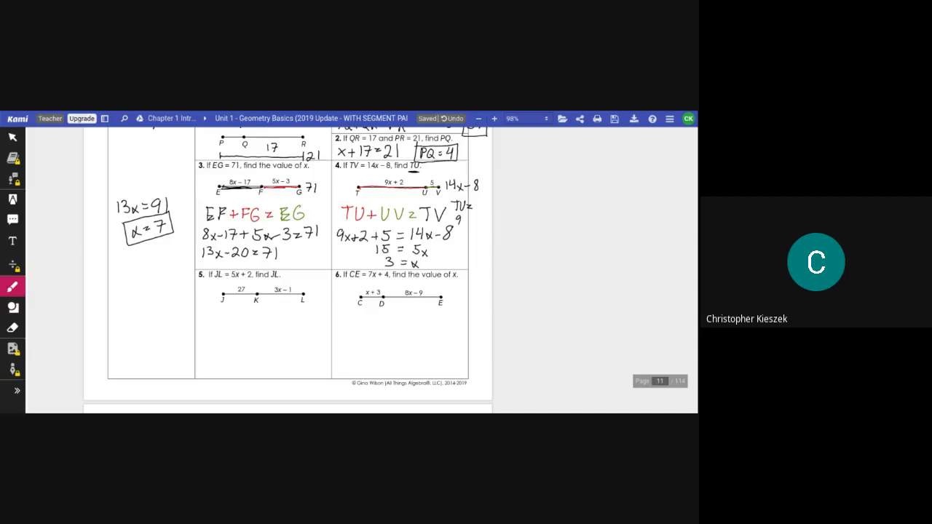
text((3)+2)
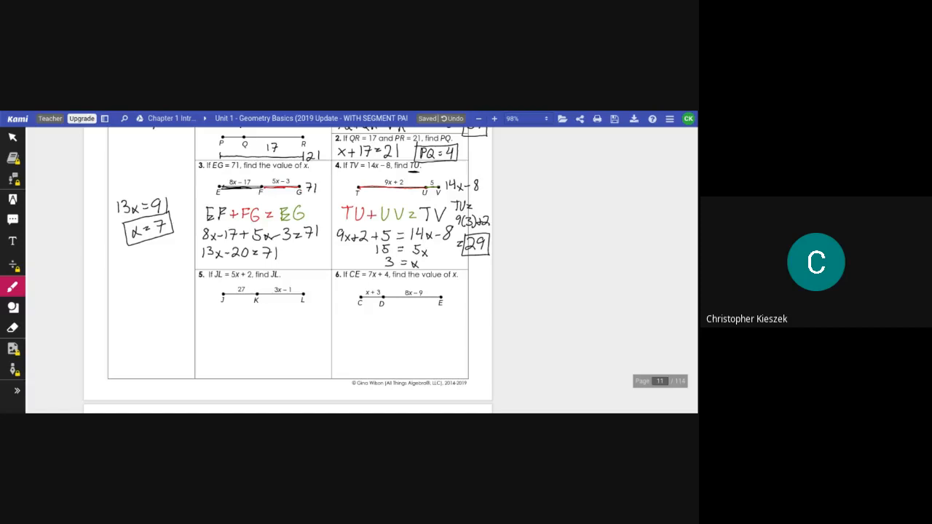
Scroll down to the Midpoint of a Segment notes on page 12.
scroll(down, 3)
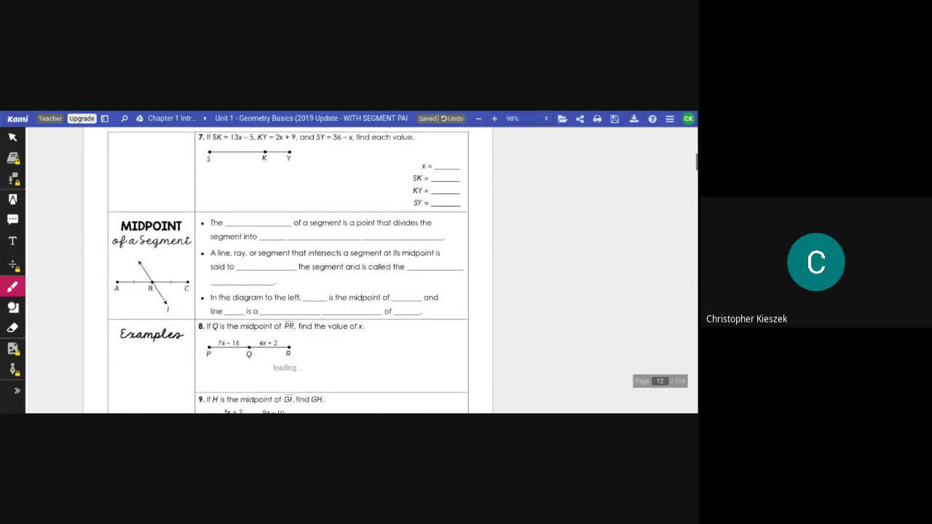
Handwrite 'midpoint' and 'two congruent parts' into the first midpoint definition blanks.
scroll(down, 3)
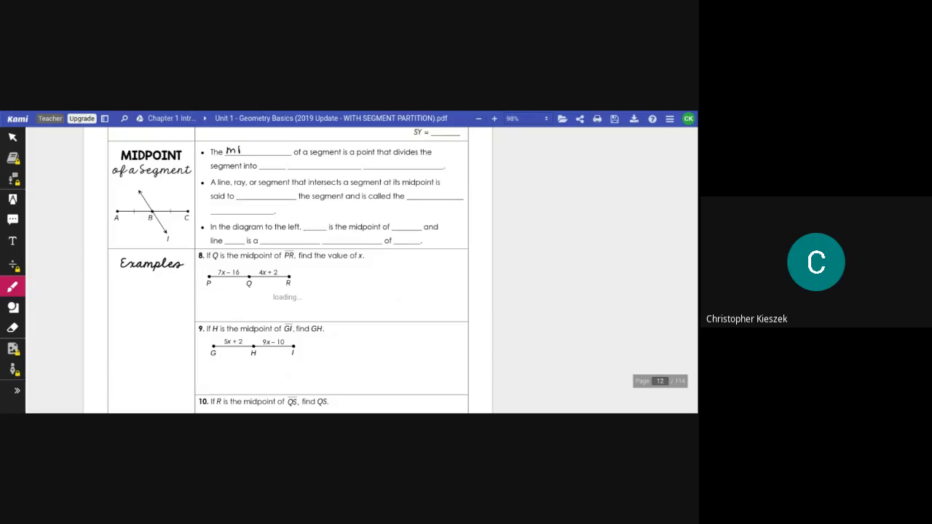
text(dp)
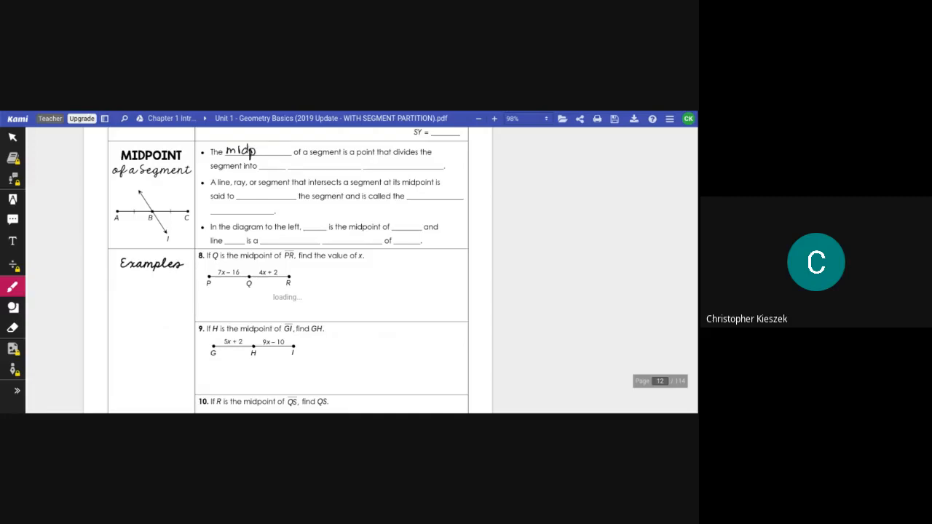
text(oin)
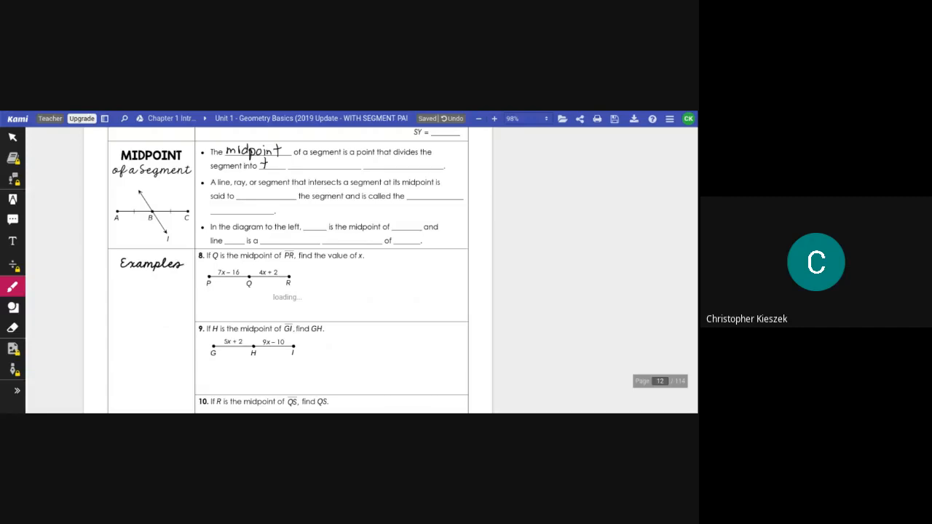
text(two)
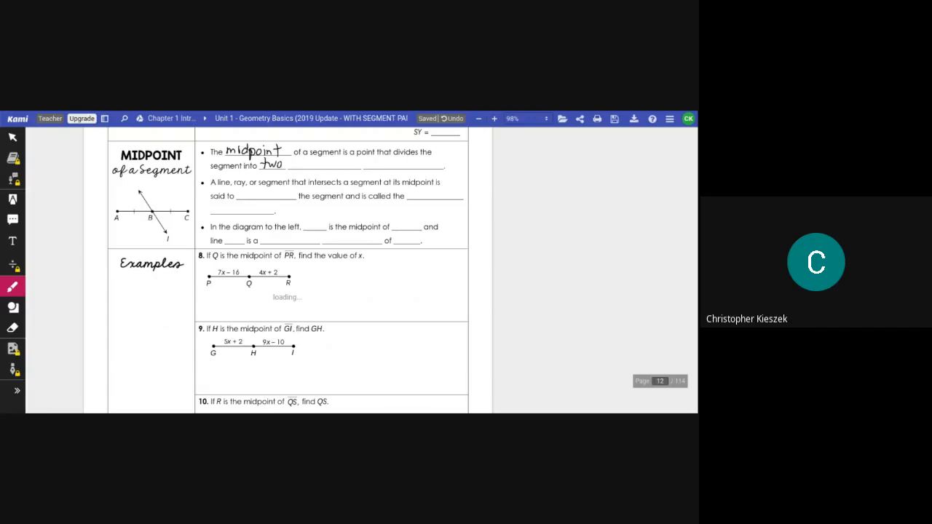
text(con)
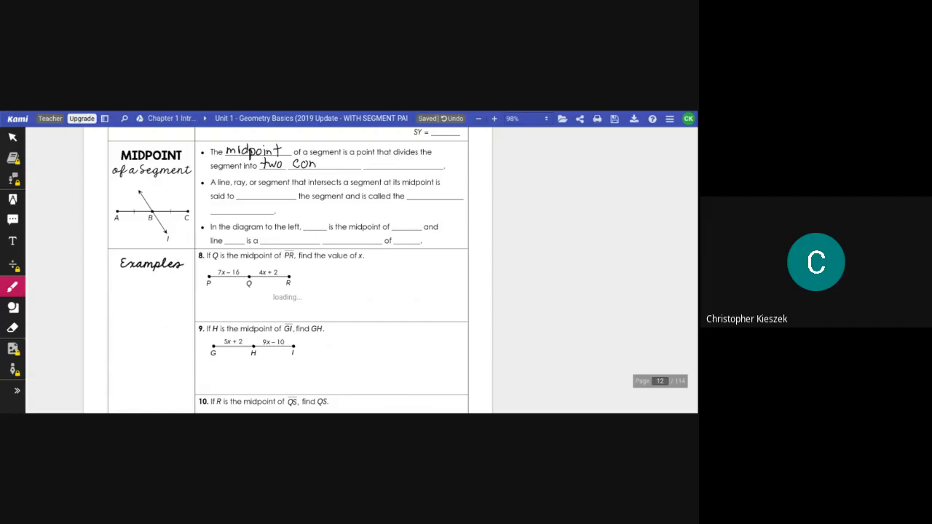
text(gruent p)
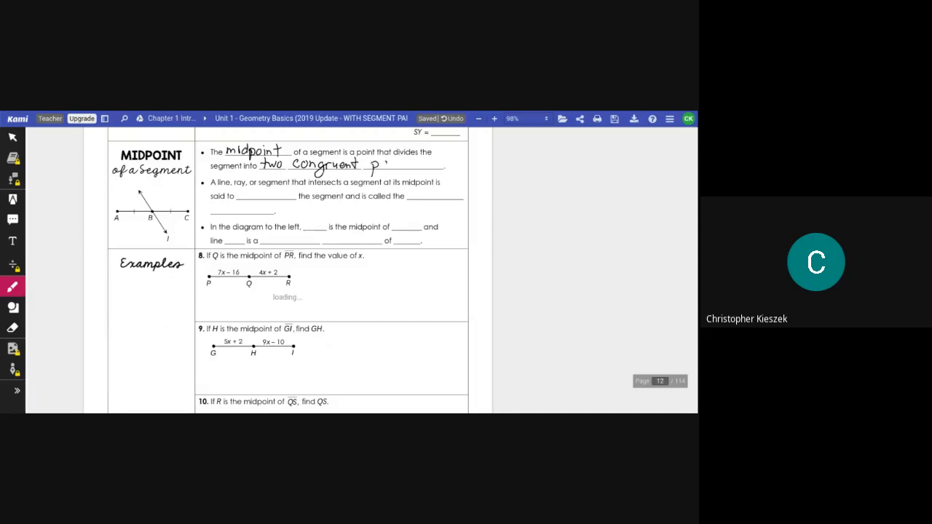
text(arts)
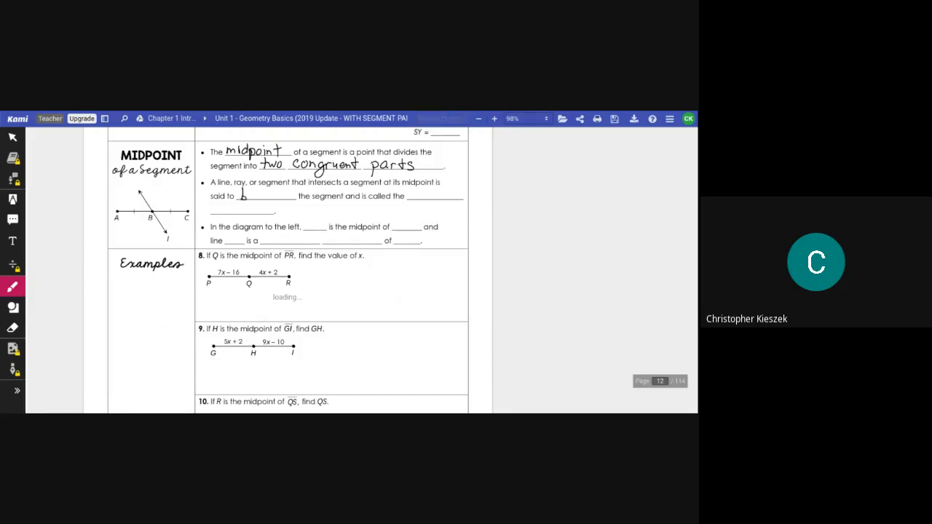
Handwrite 'bisect' in the second bullet and begin the next blank with 'S'.
text(bi)
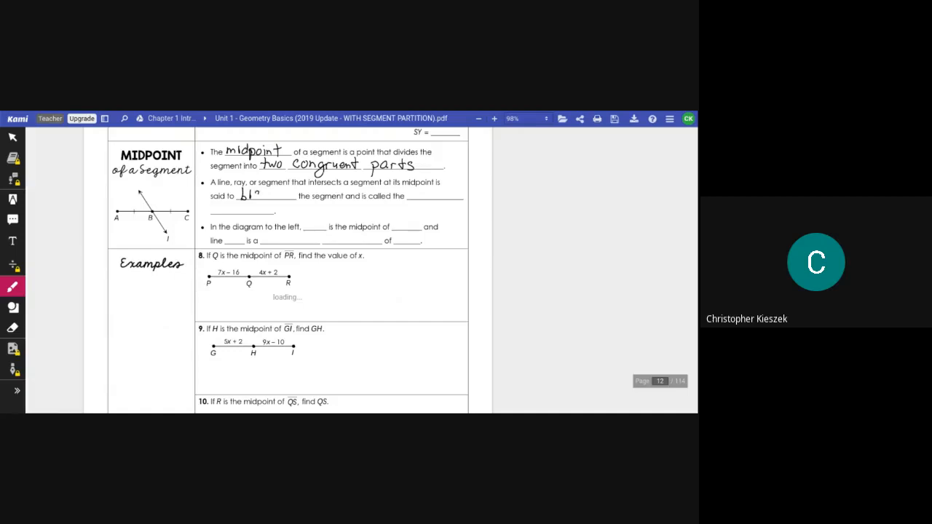
text(se)
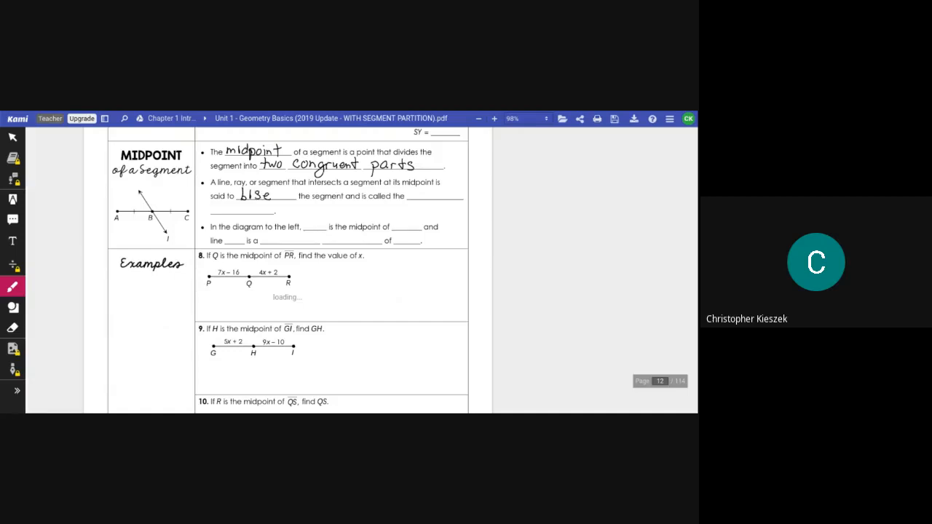
text(ct)
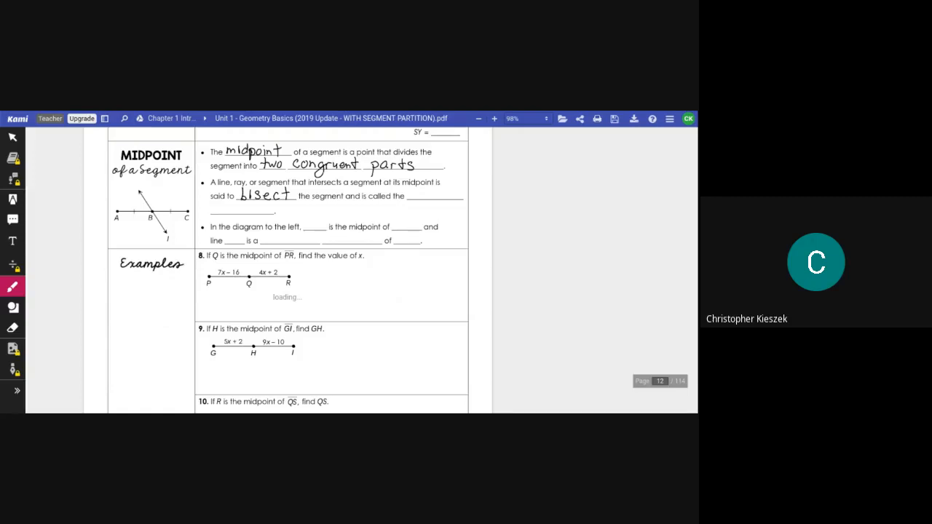
text(S)
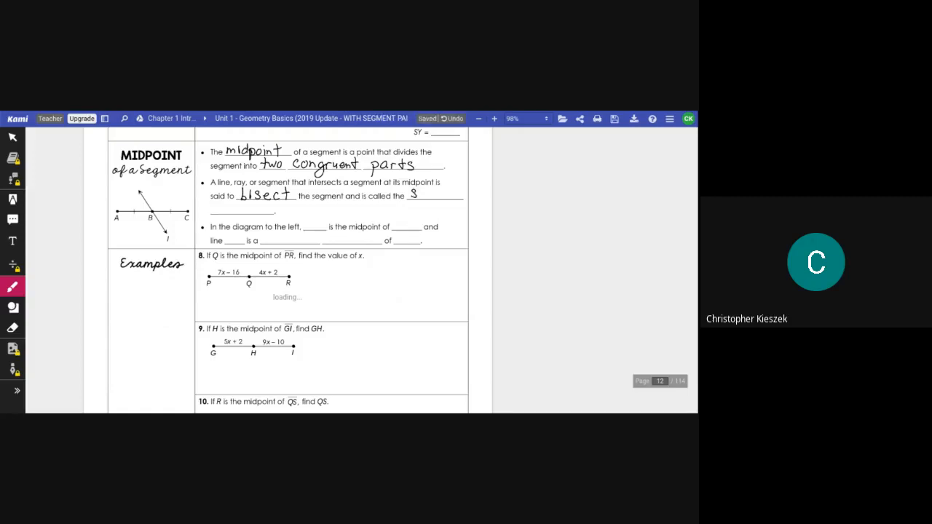
Handwrite 'segment bisector', B as midpoint of AC, and ℓ as segment bisector of AC.
text(egment)
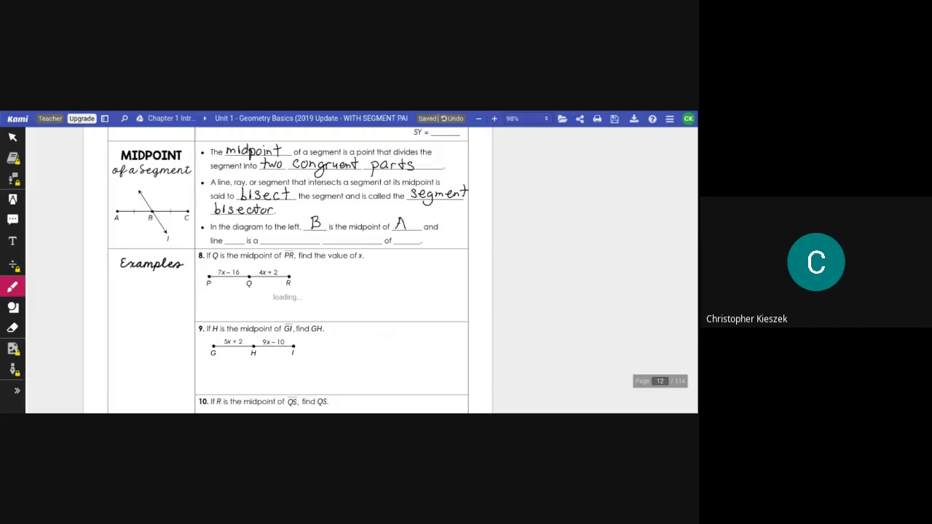
text(AC)
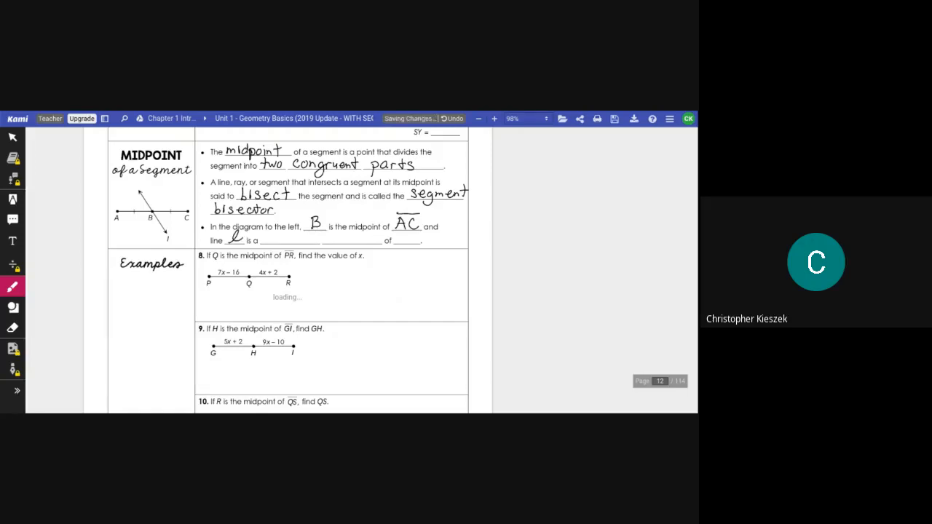
text(Sec)
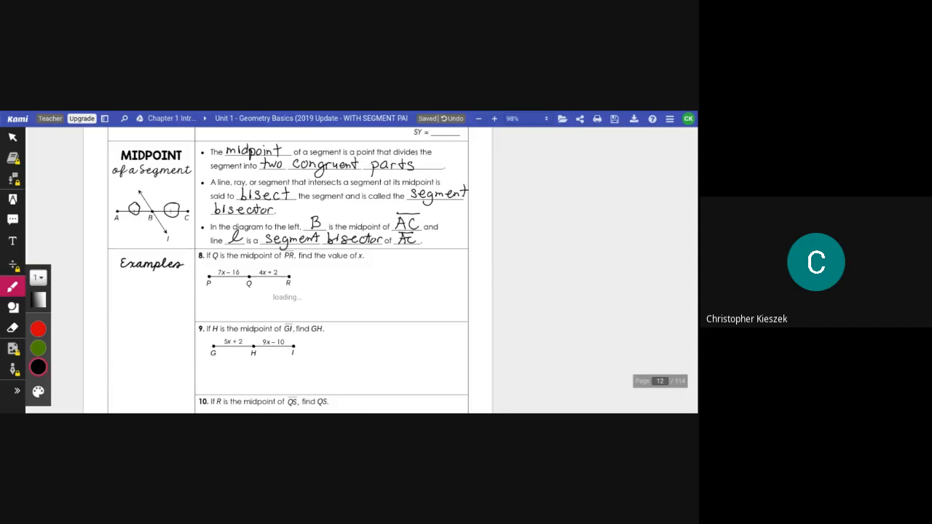
Handwrite PQ = QR and the equation 7x − 16 = 4x + 2 for example 8.
scroll(down, 3)
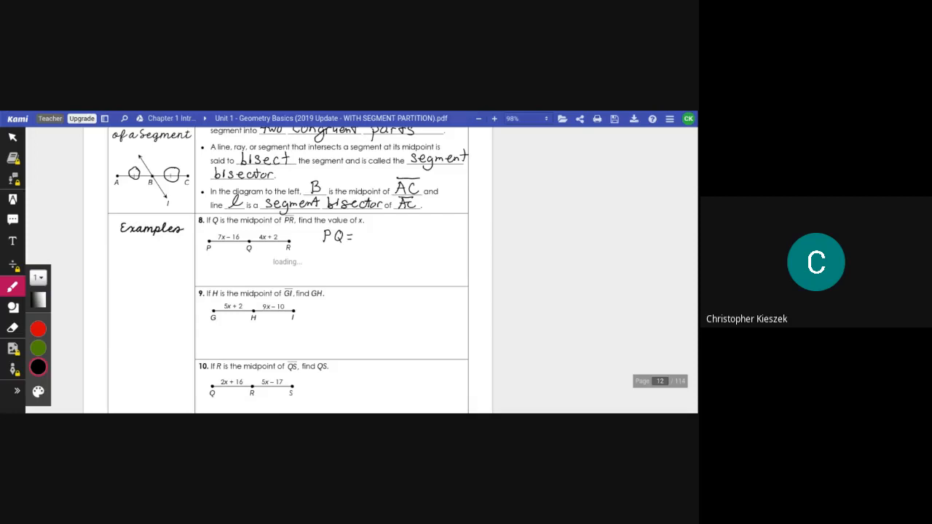
text(Q)
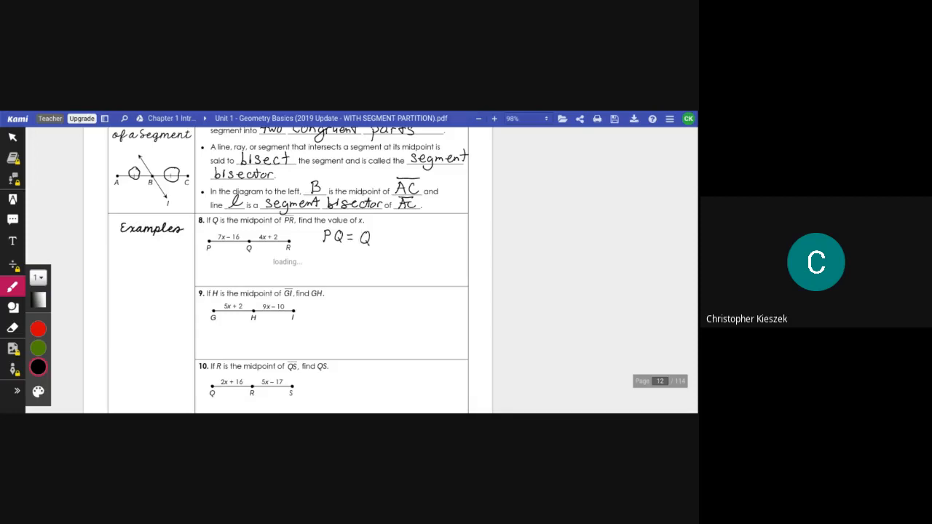
text(R)
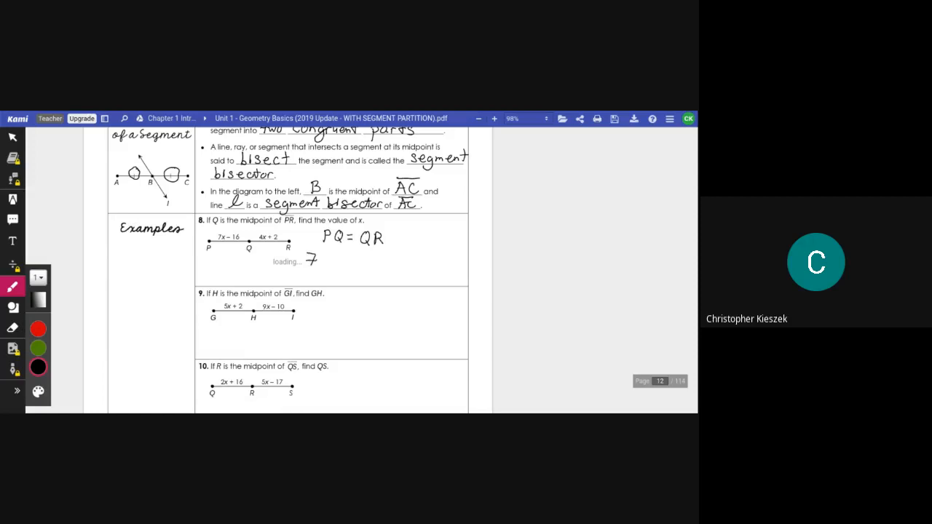
drag(305, 262, 348, 262)
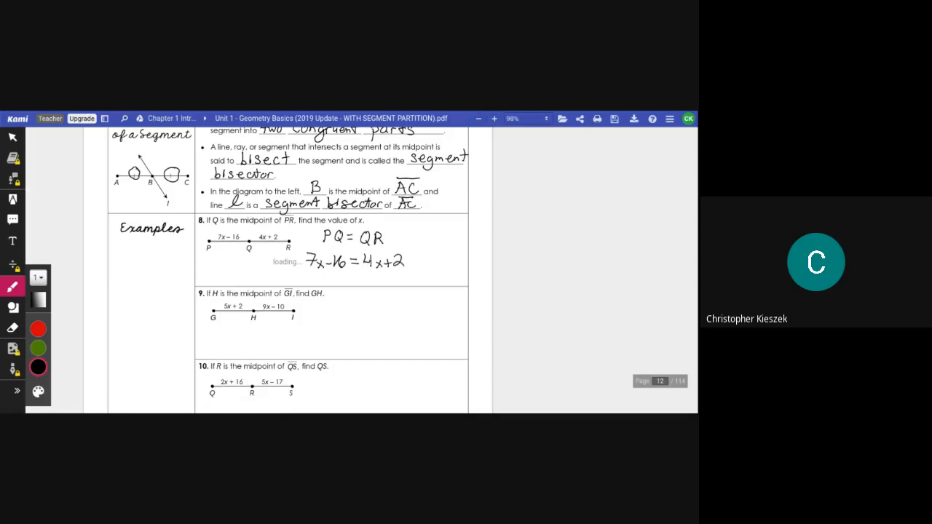
Solve to 3x = 18 and box the answer x = 6.
text(3)
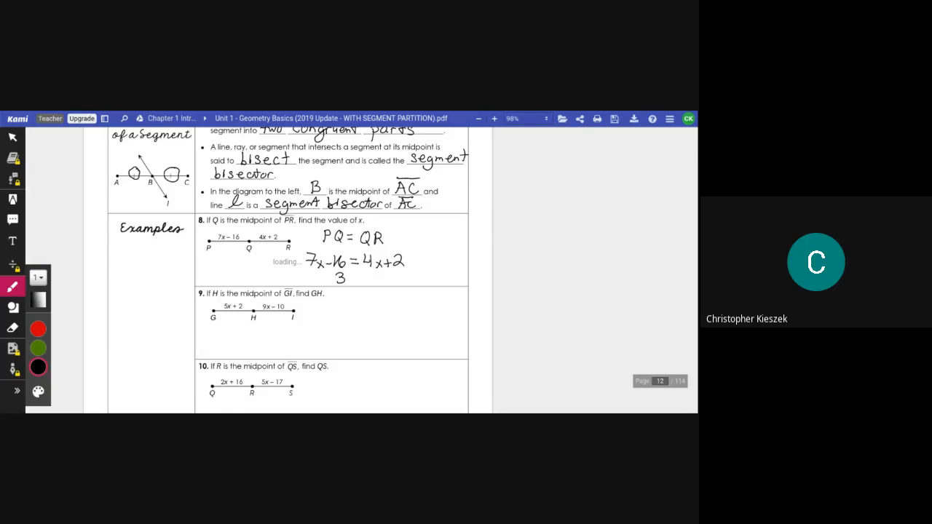
text(x=18)
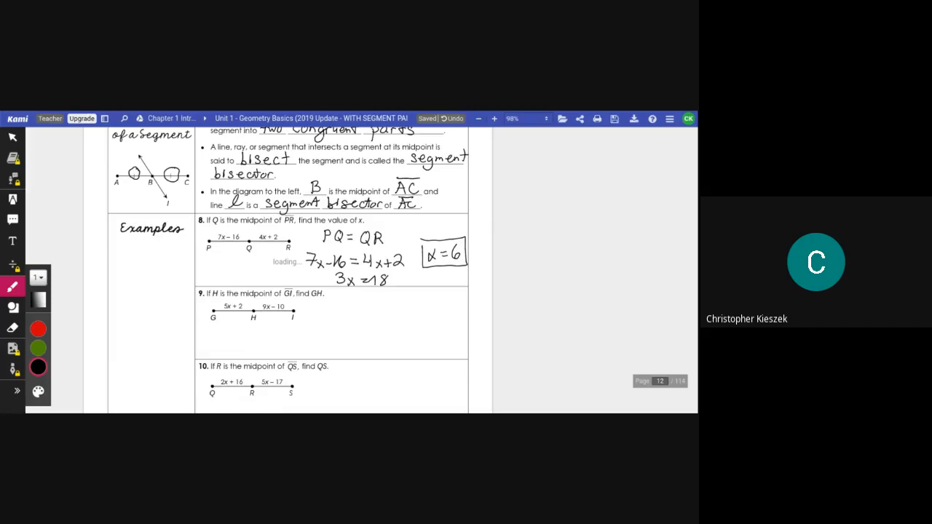
scroll(down, 3)
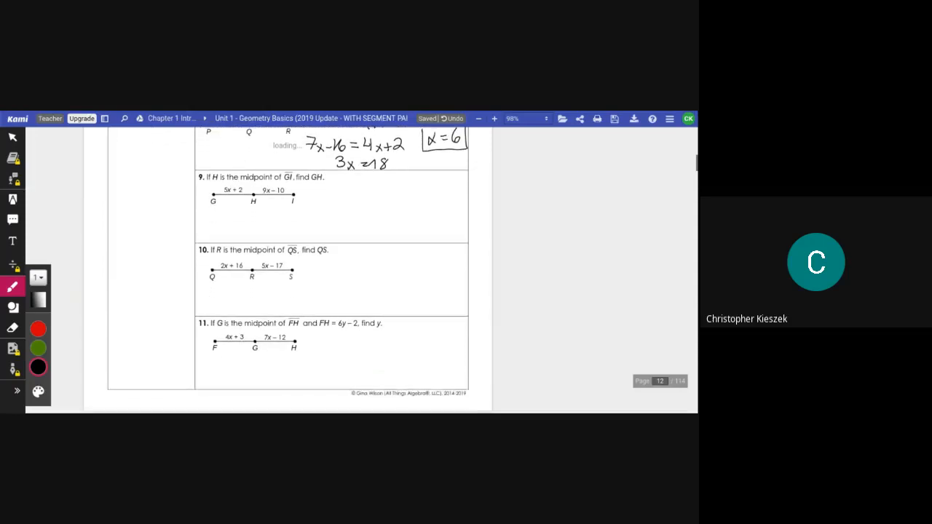